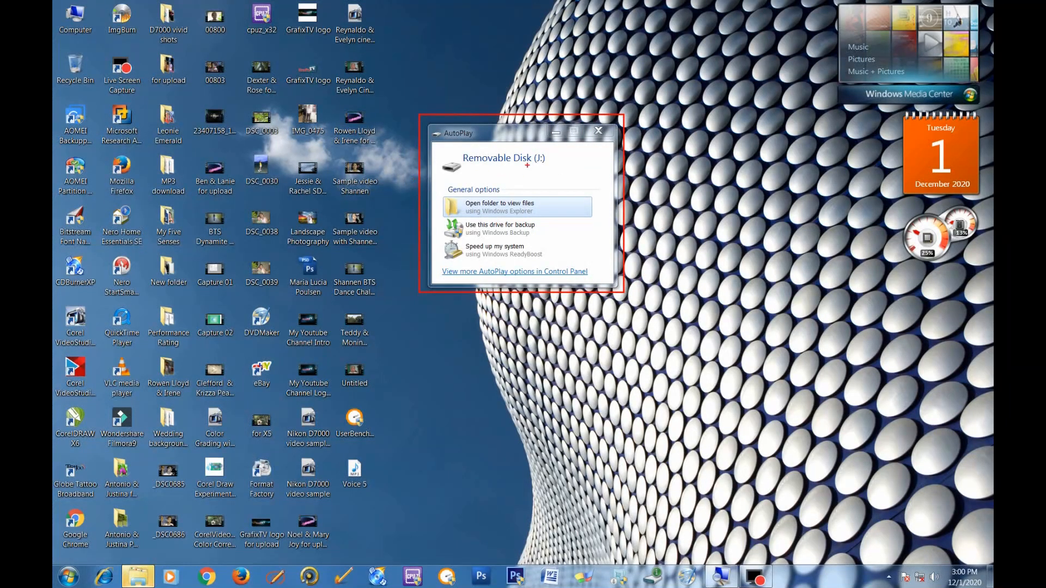
{"action": "mouse_move", "coordinate": [527, 230]}
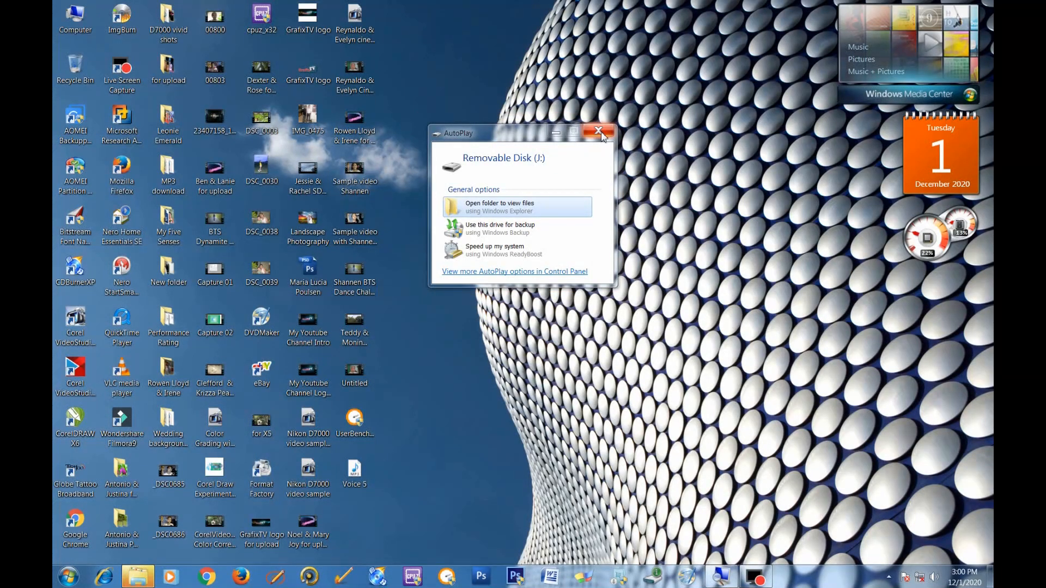
Dismiss the Removable Disk (J:) AutoPlay prompt and bring up the desktop Computer icon's menu
{"action": "left_click", "coordinate": [597, 131]}
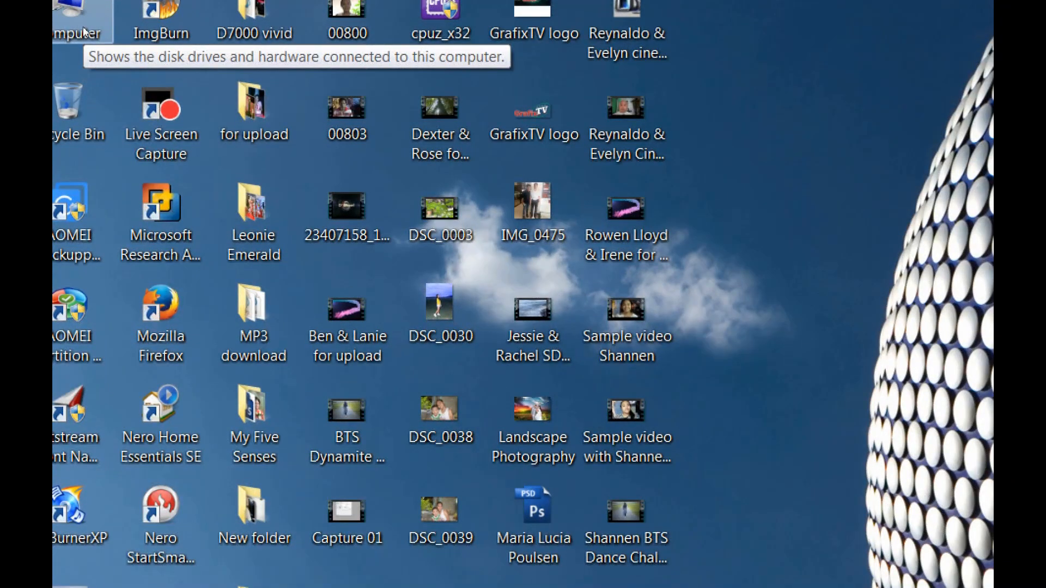
{"action": "right_click", "coordinate": [75, 13]}
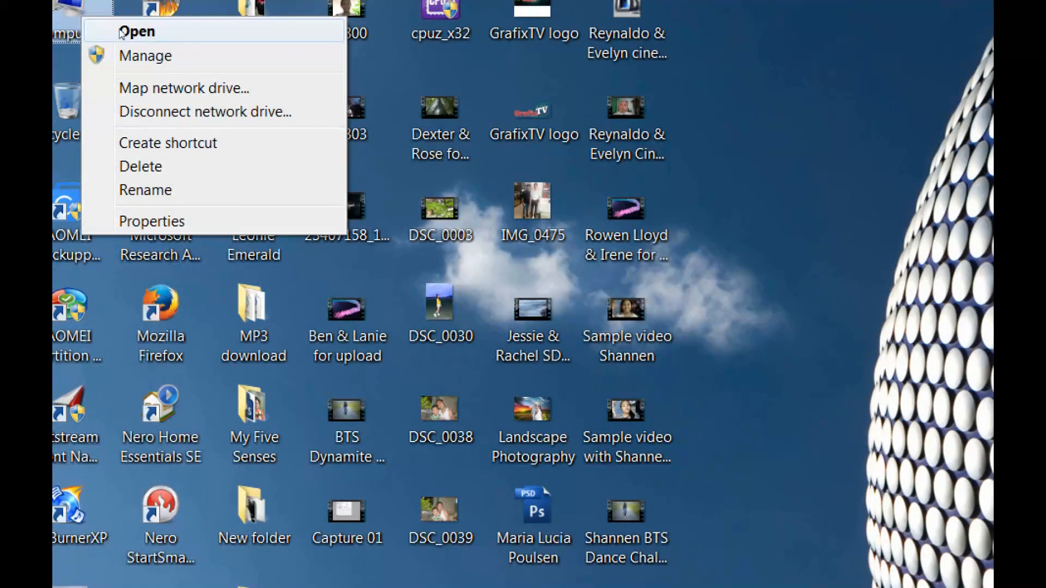
Open Computer and bring up the context menu for the 14.3 GB Removable Disk (J:)
{"action": "left_click", "coordinate": [137, 32]}
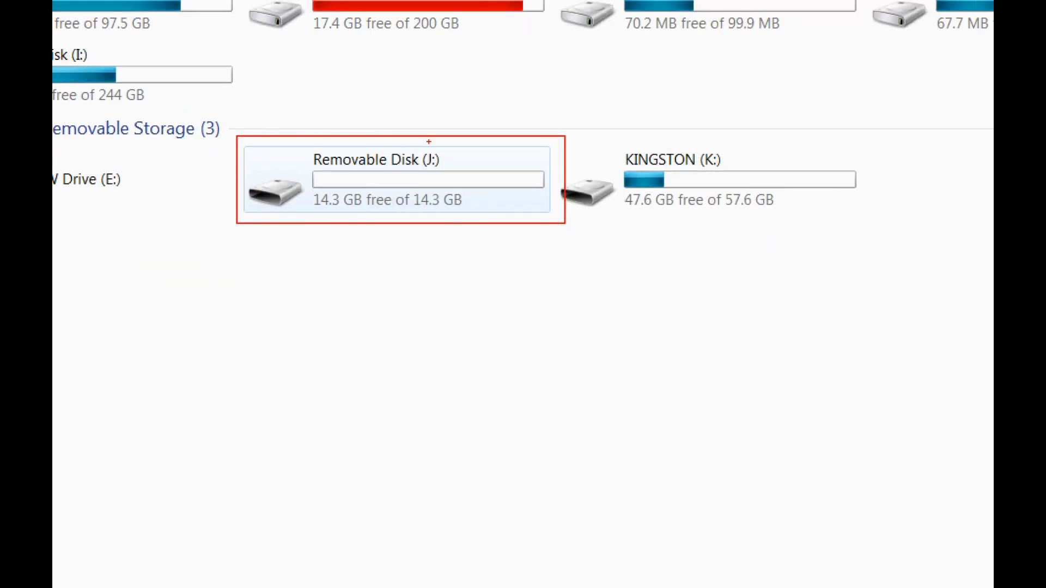
{"action": "mouse_move", "coordinate": [414, 231]}
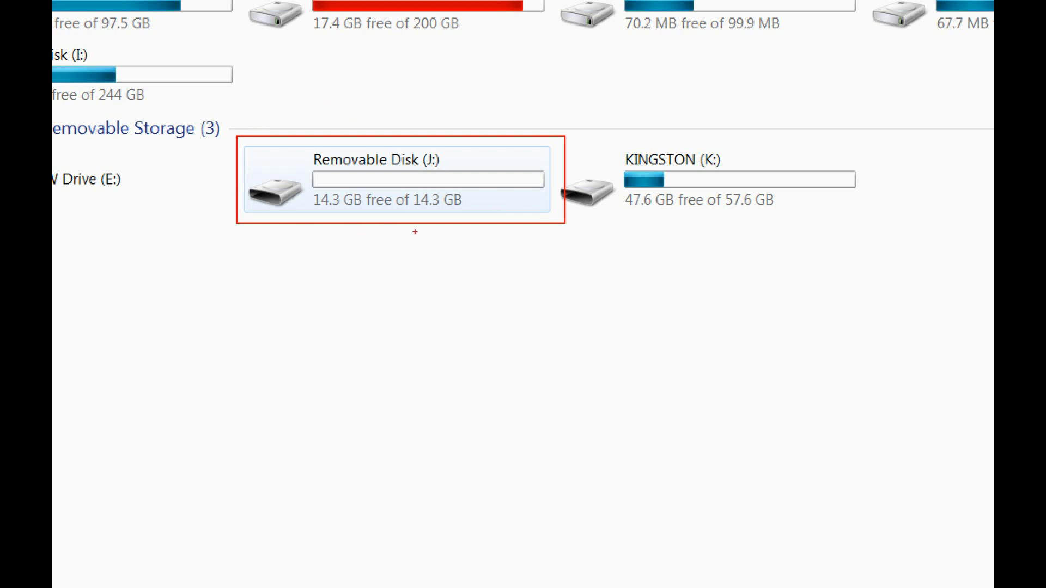
{"action": "mouse_move", "coordinate": [217, 152]}
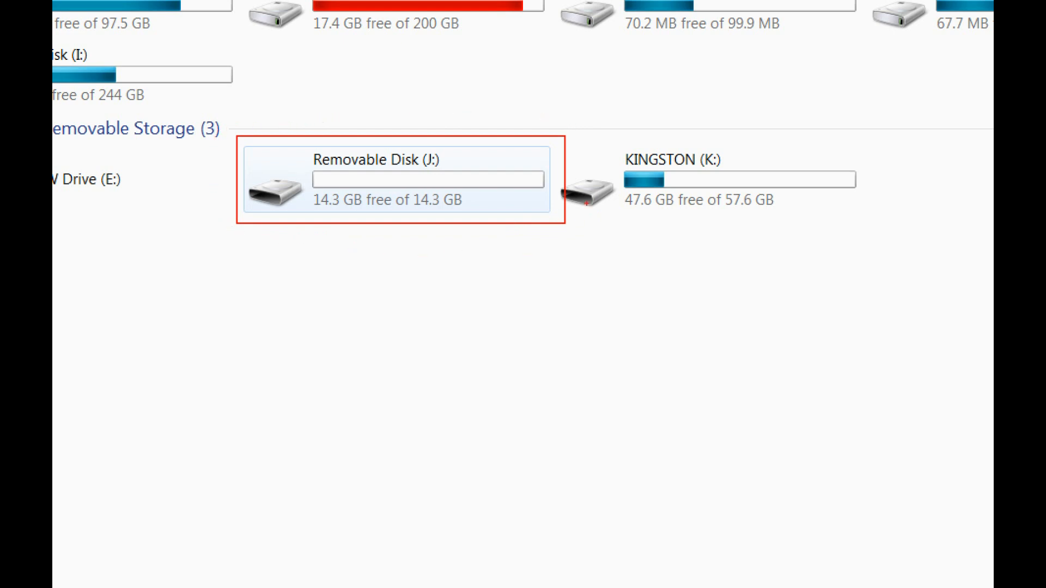
{"action": "mouse_move", "coordinate": [488, 254]}
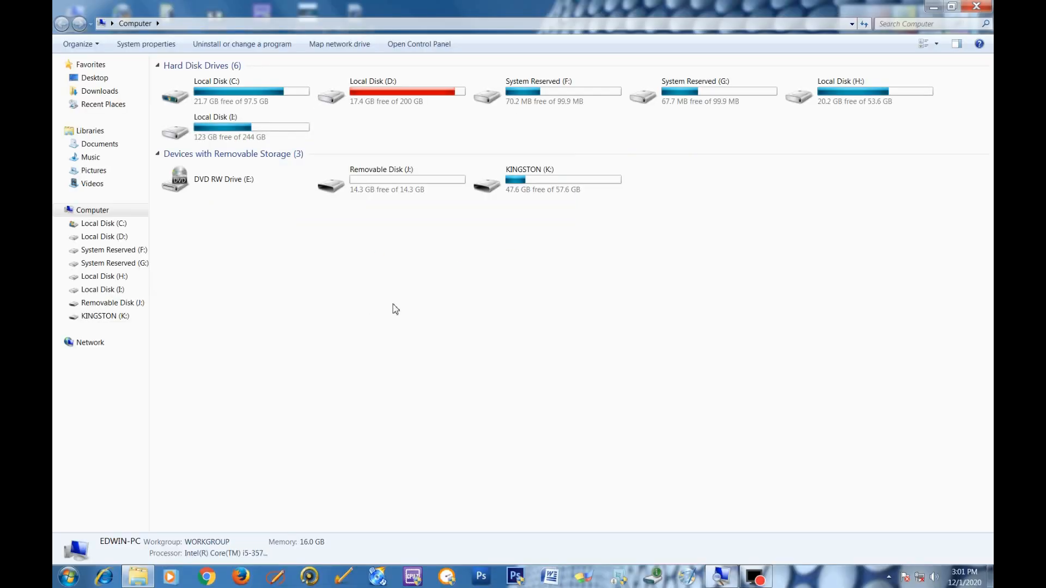
{"action": "mouse_move", "coordinate": [390, 287]}
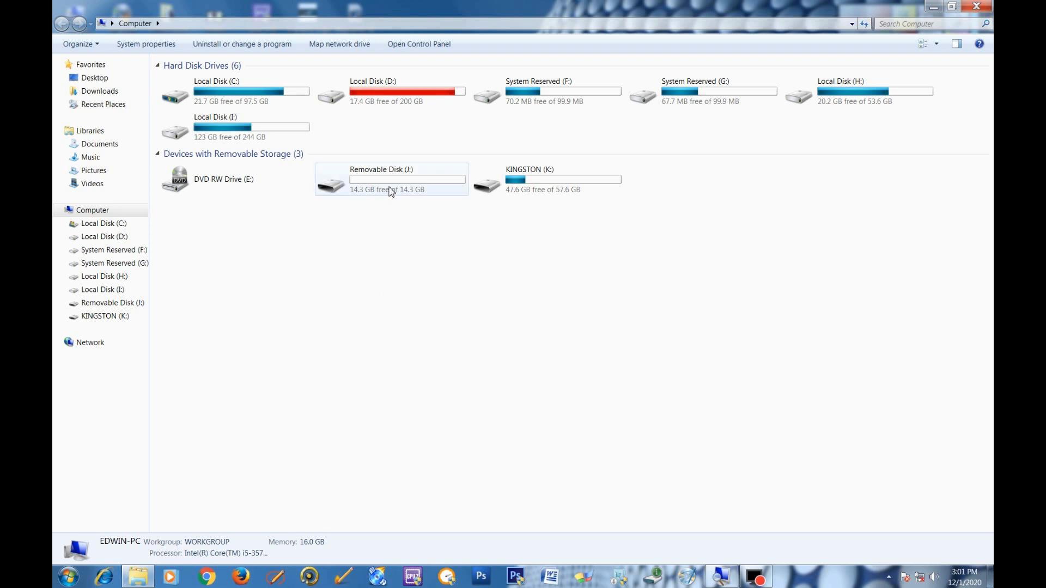
{"action": "mouse_move", "coordinate": [390, 189]}
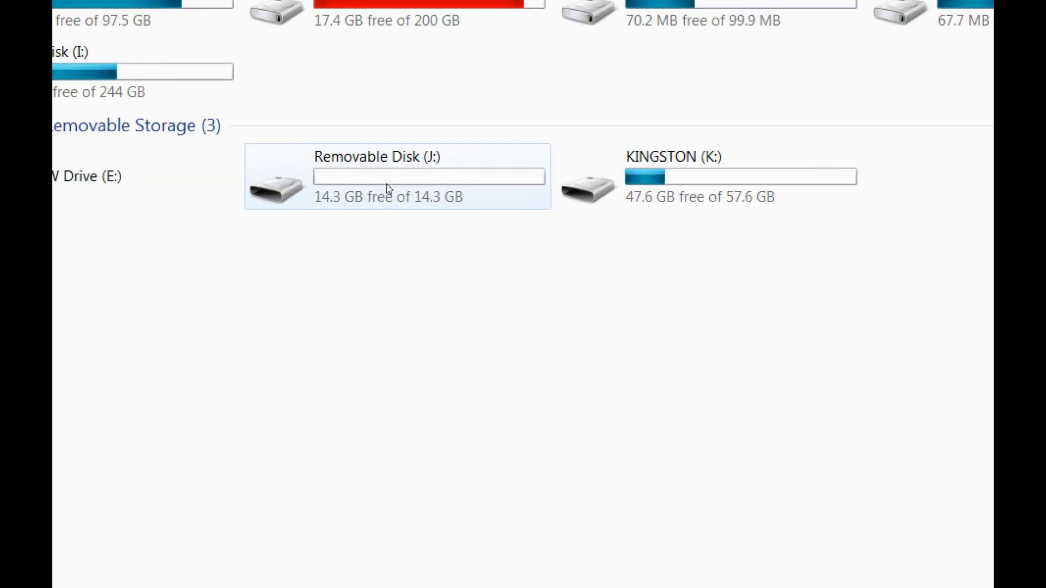
{"action": "mouse_move", "coordinate": [392, 184]}
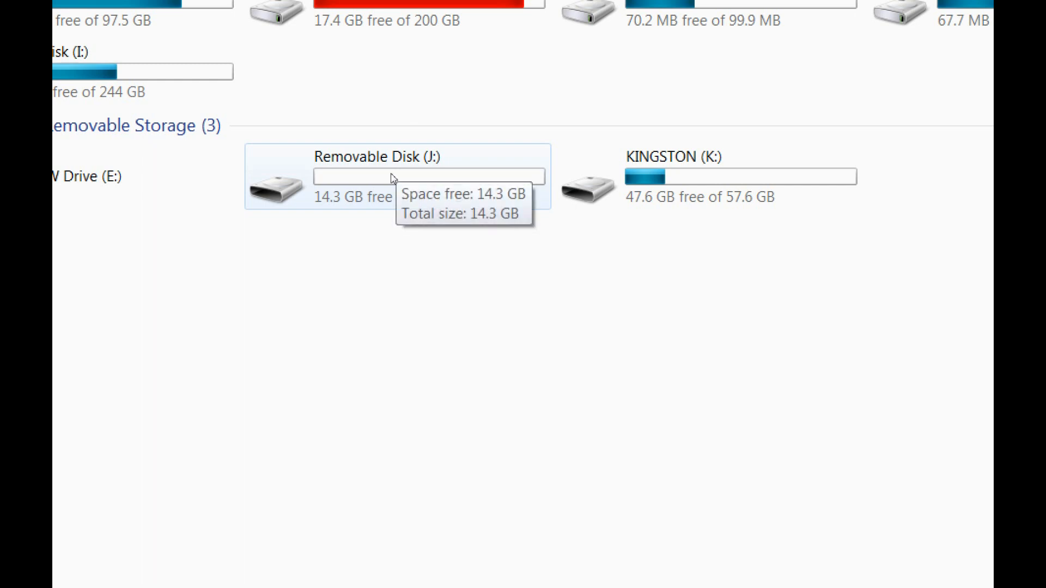
{"action": "right_click", "coordinate": [392, 179]}
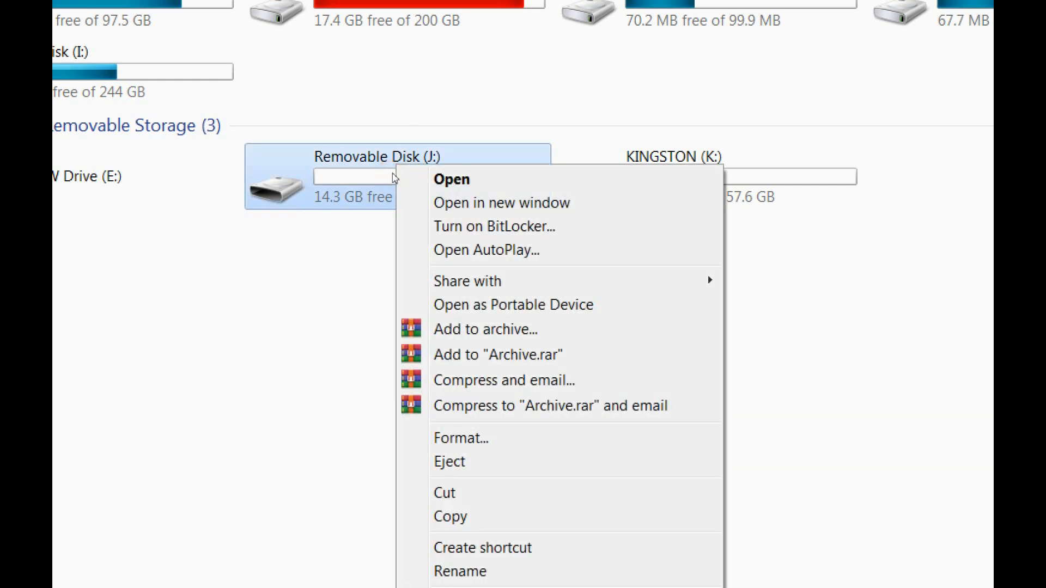
{"action": "mouse_move", "coordinate": [392, 143]}
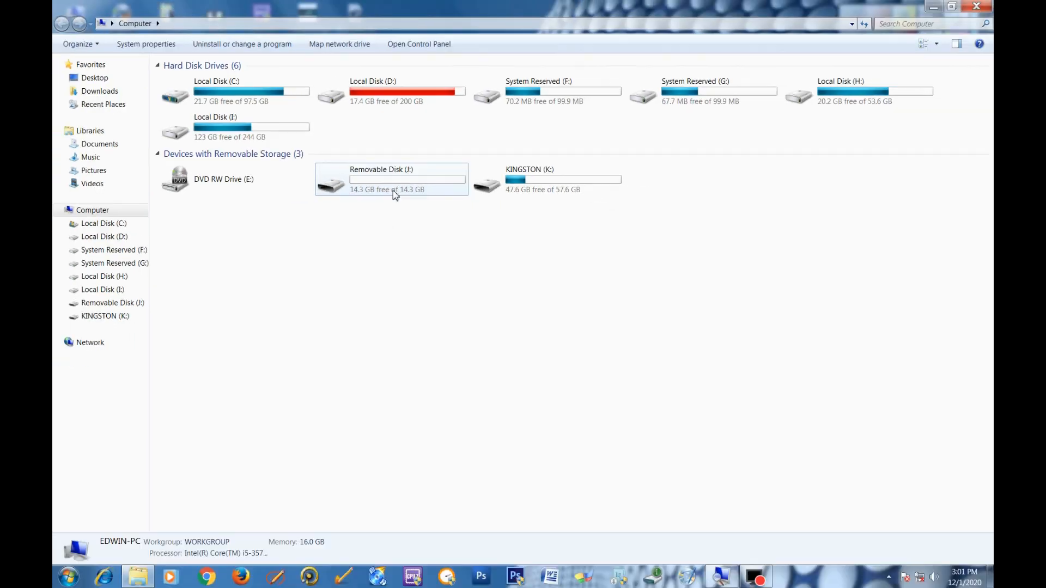
{"action": "right_click", "coordinate": [391, 179]}
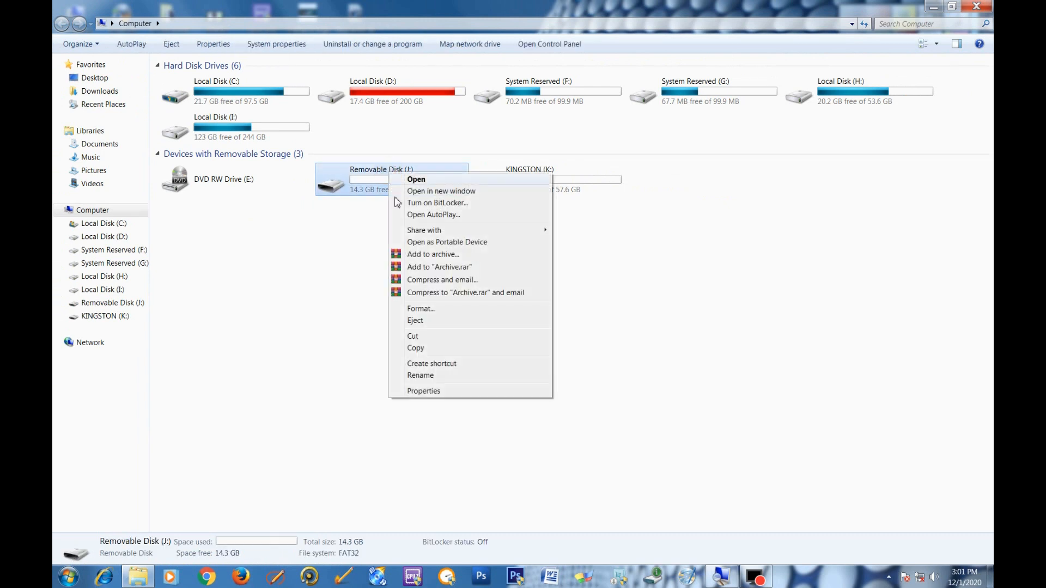
Open Removable Disk (J:) Properties to check its FAT32 file system and 14.3 GB capacity
{"action": "left_click", "coordinate": [423, 391]}
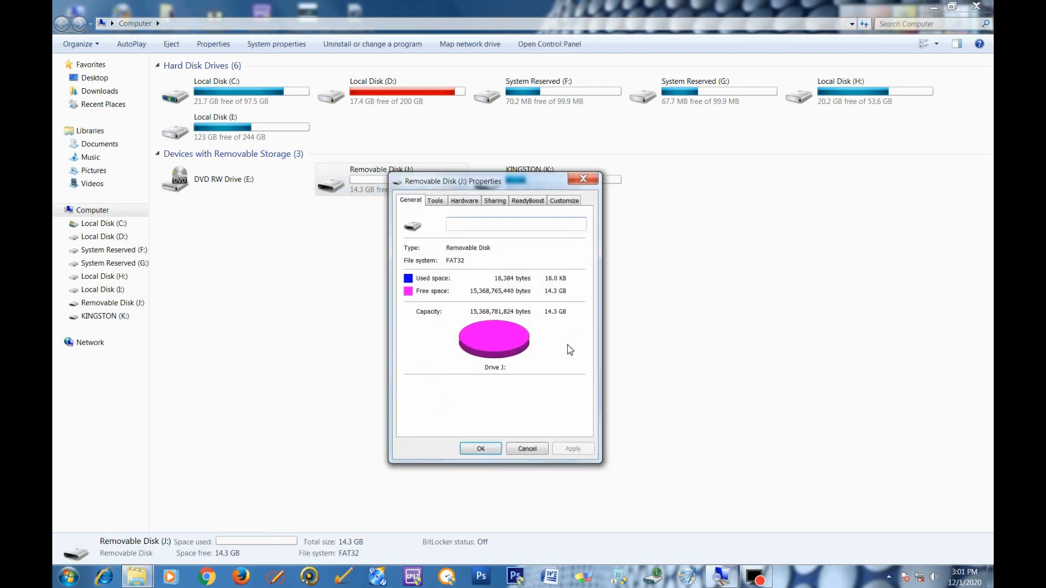
{"action": "mouse_move", "coordinate": [544, 332]}
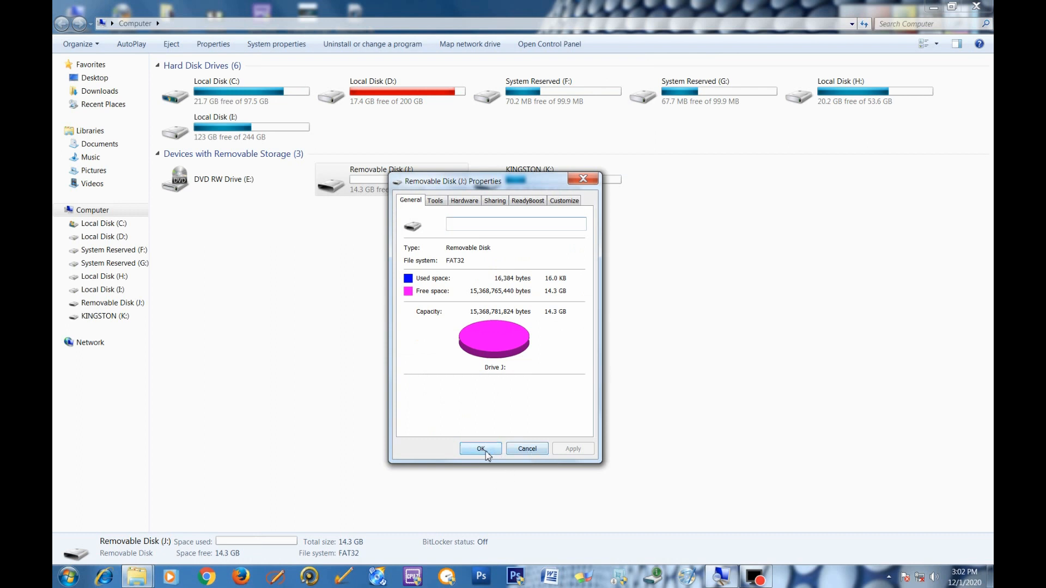
Close the flash drive's properties and open Local Disk (D:) to list its 22 items
{"action": "left_click", "coordinate": [480, 448]}
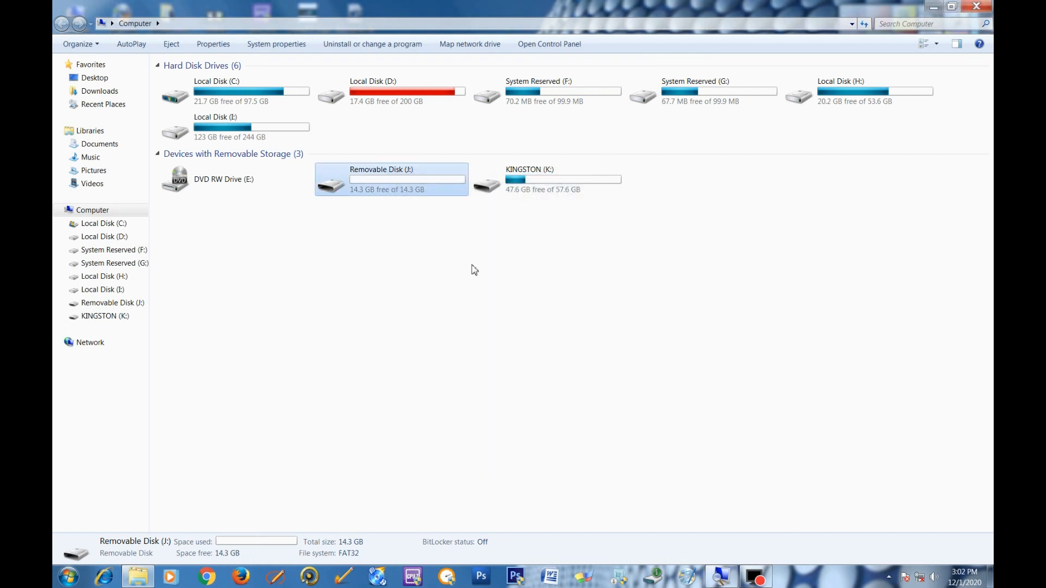
{"action": "mouse_move", "coordinate": [432, 270]}
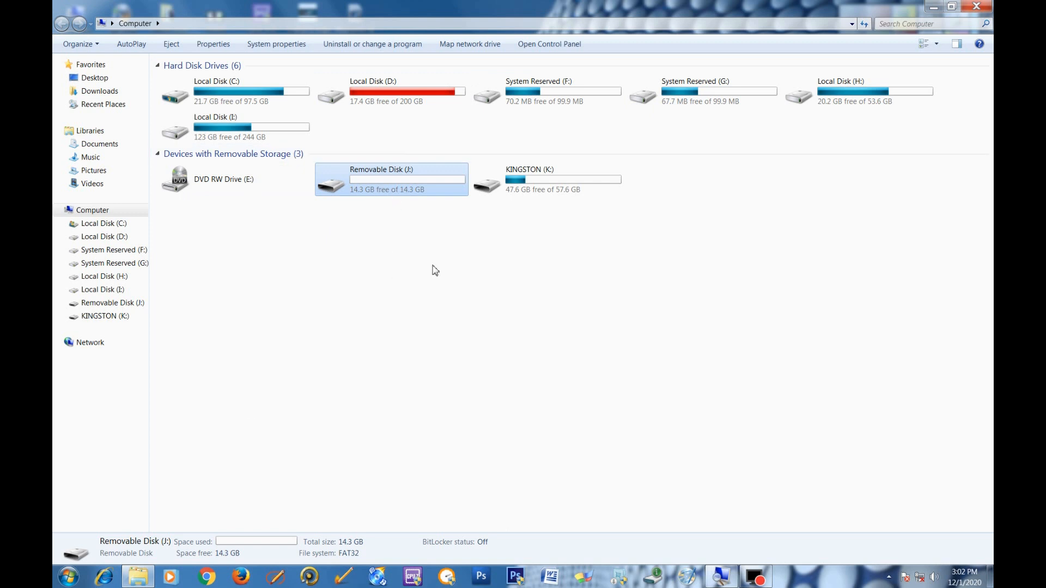
{"action": "mouse_move", "coordinate": [303, 104]}
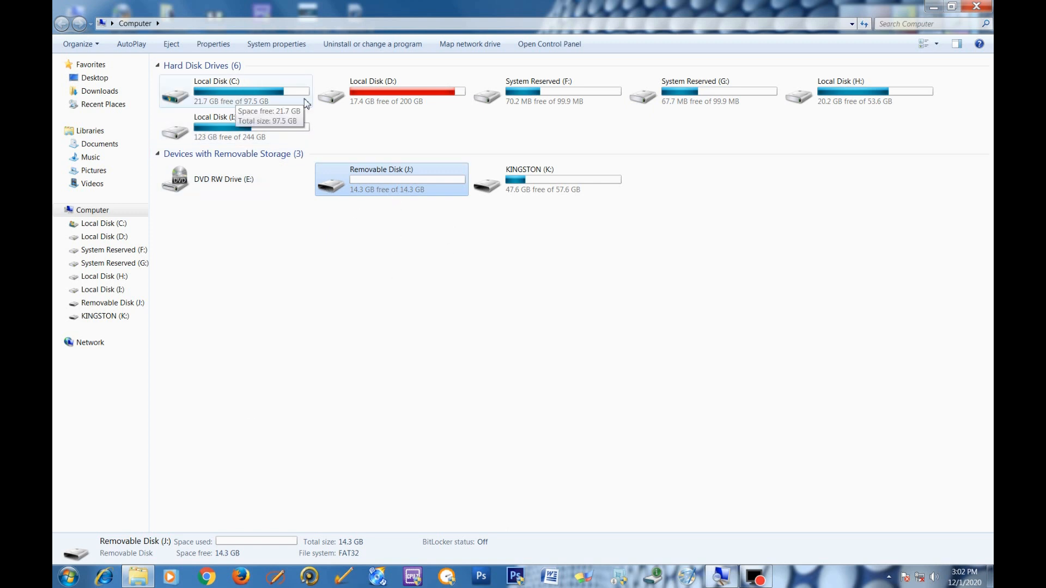
{"action": "mouse_move", "coordinate": [445, 131]}
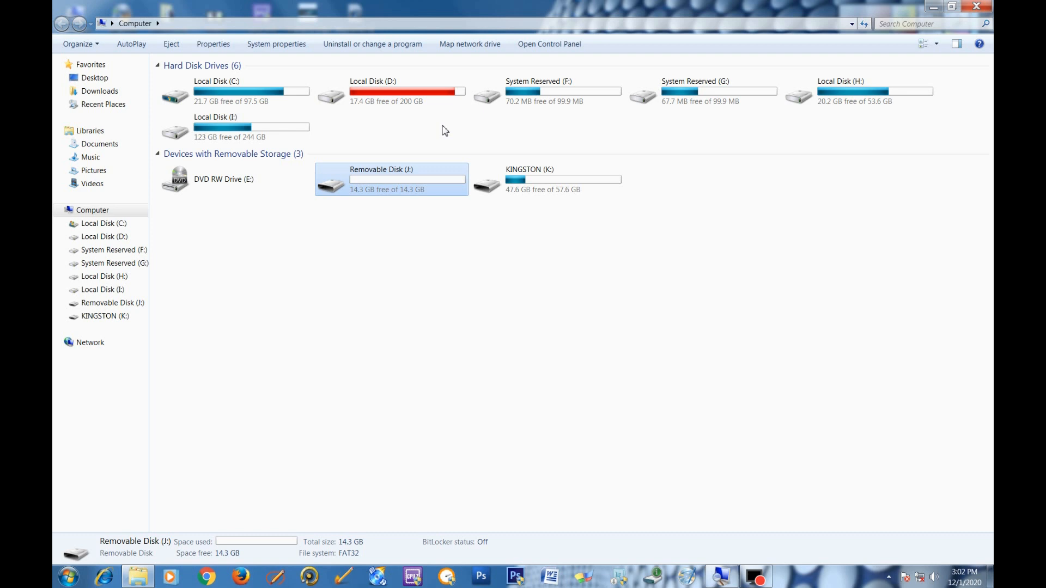
{"action": "mouse_move", "coordinate": [559, 282]}
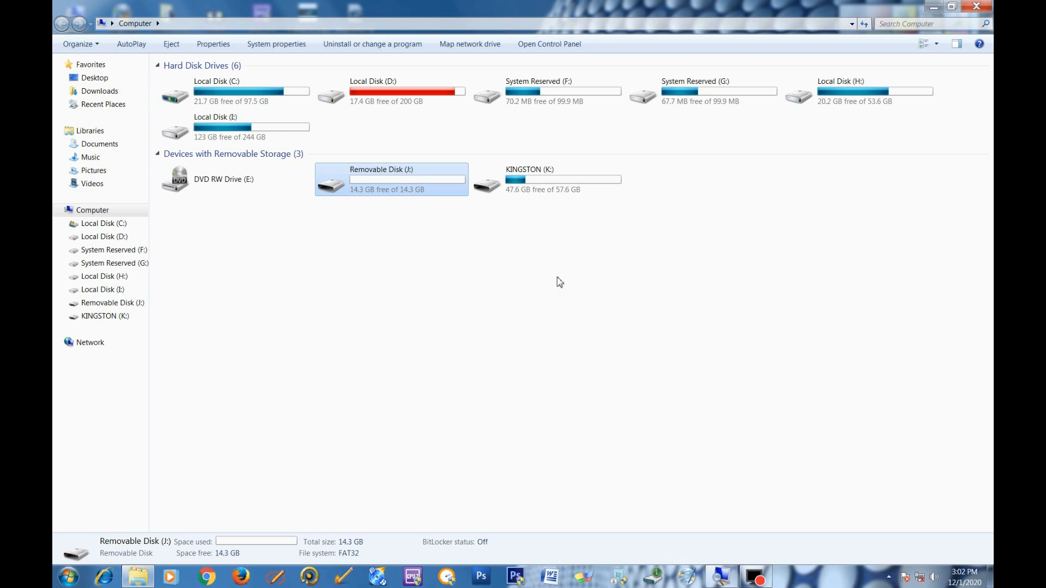
{"action": "mouse_move", "coordinate": [402, 135]}
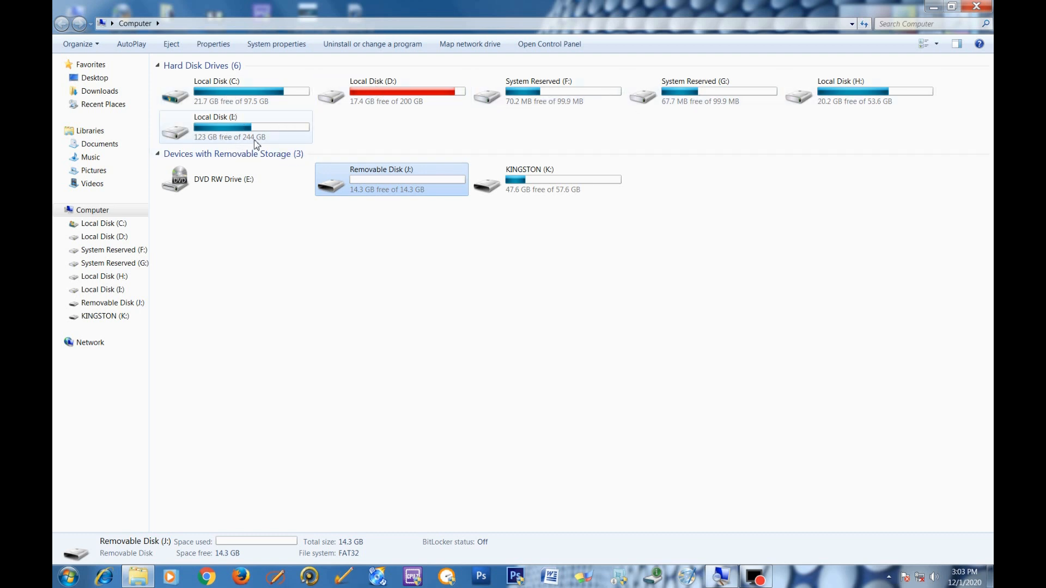
{"action": "left_click", "coordinate": [405, 285]}
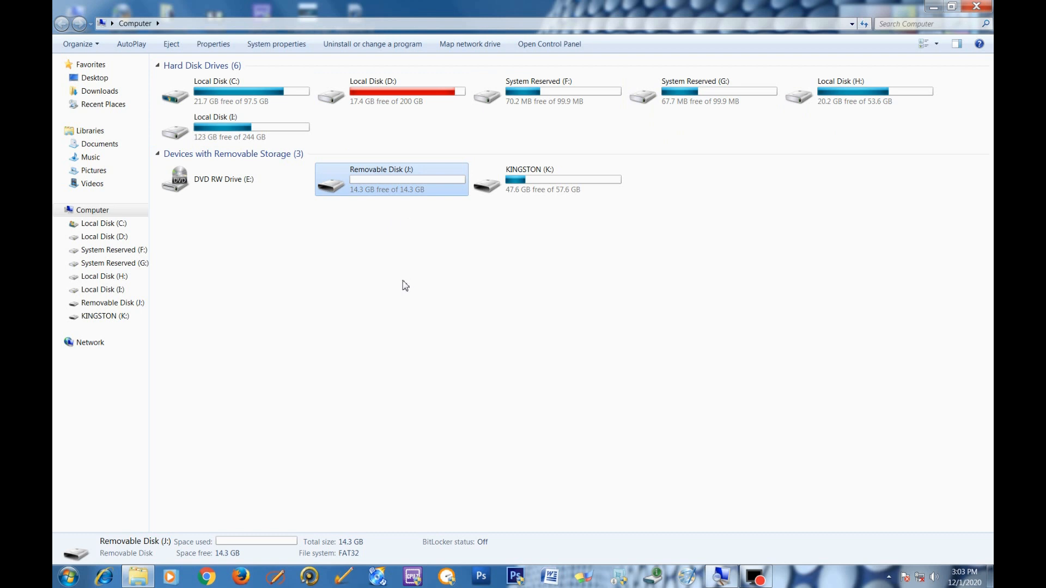
{"action": "mouse_move", "coordinate": [398, 289]}
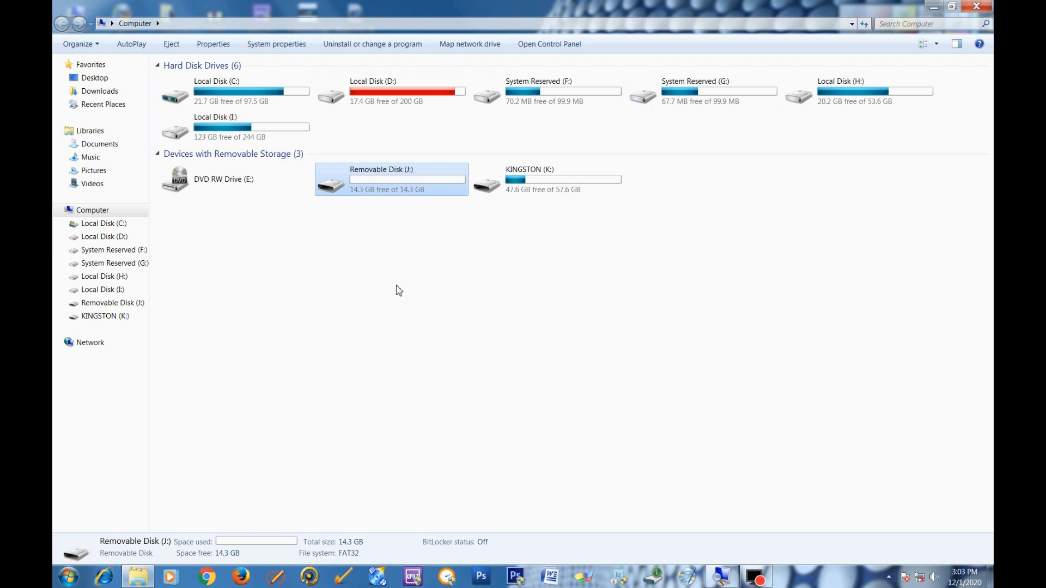
{"action": "mouse_move", "coordinate": [482, 282]}
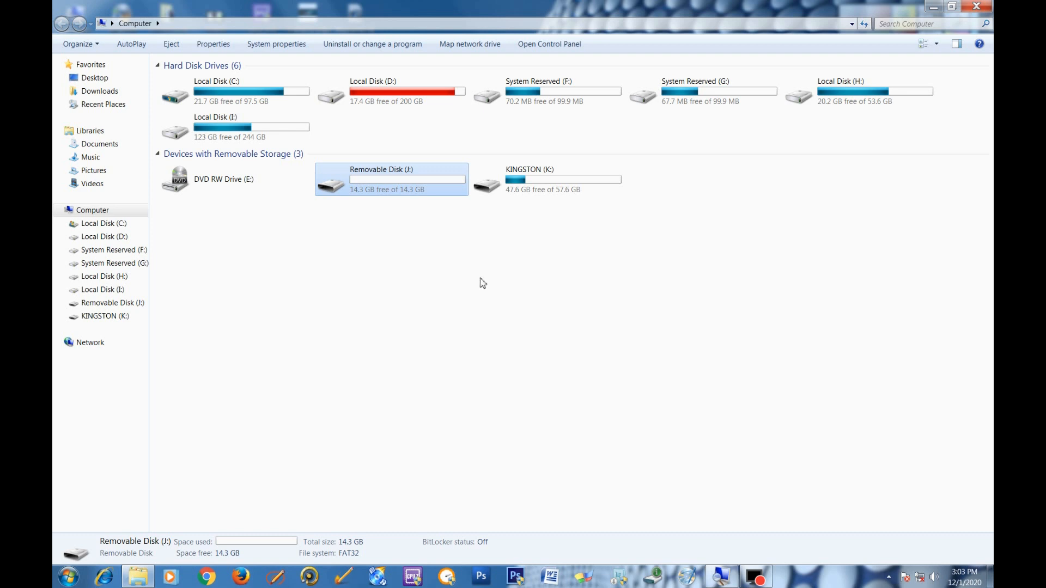
{"action": "left_click", "coordinate": [392, 92]}
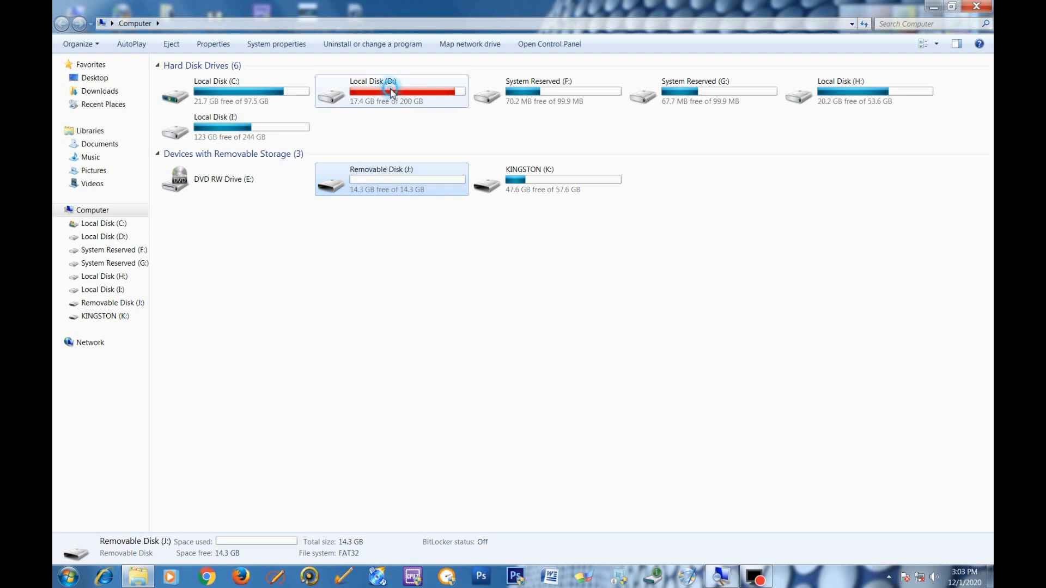
{"action": "right_click", "coordinate": [392, 92]}
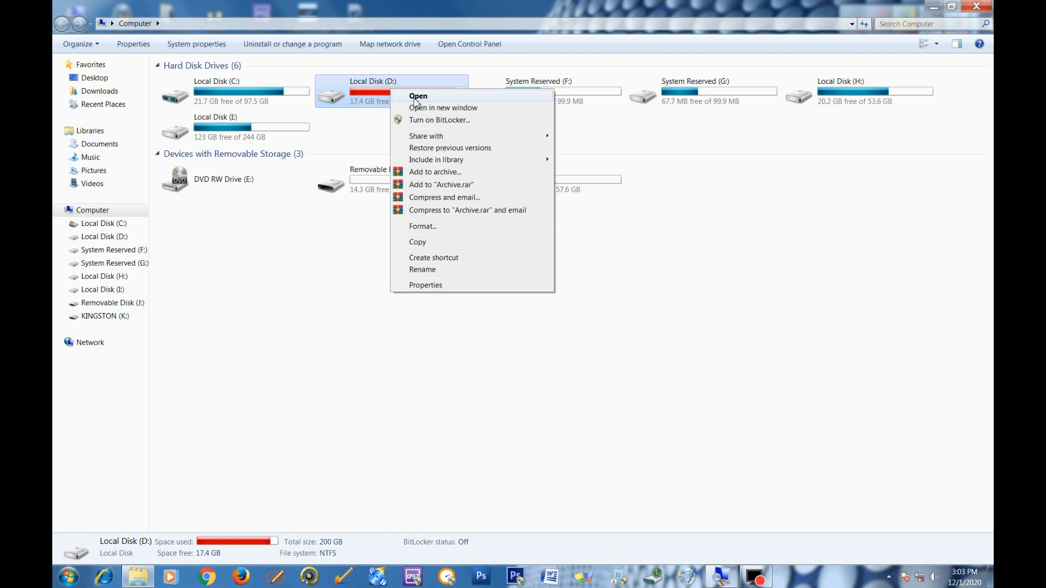
{"action": "left_click", "coordinate": [417, 96]}
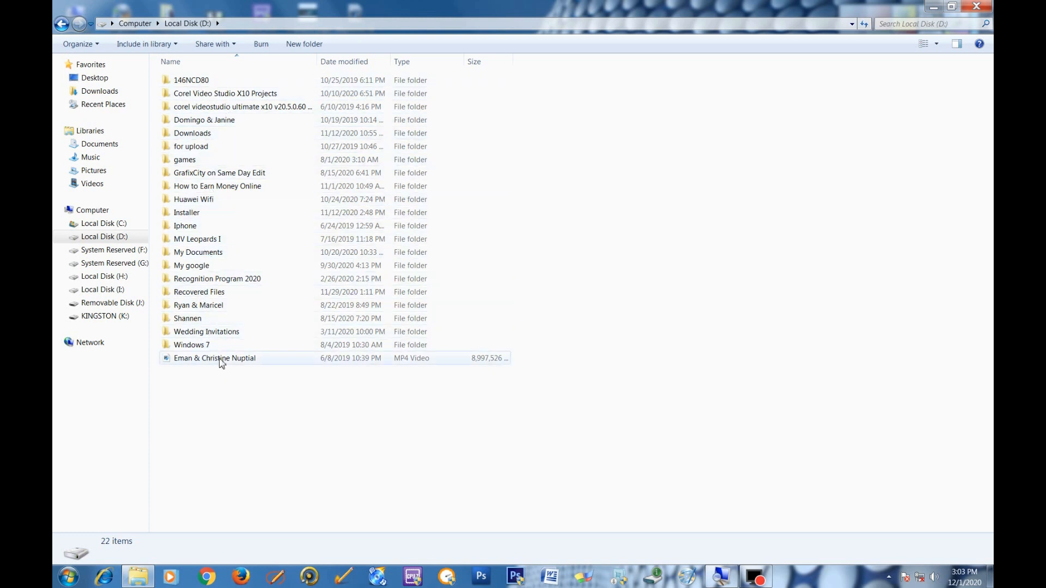
{"action": "mouse_move", "coordinate": [220, 358]}
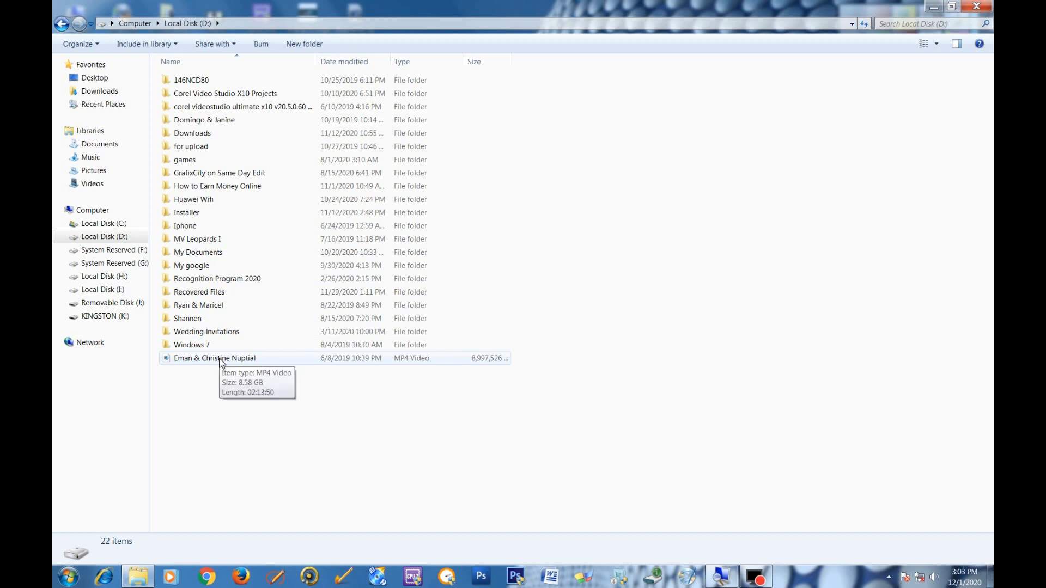
Open Properties of the MP4 video 'Eman & Christine Nuptial' to see its 8.58 GB size
{"action": "right_click", "coordinate": [214, 358]}
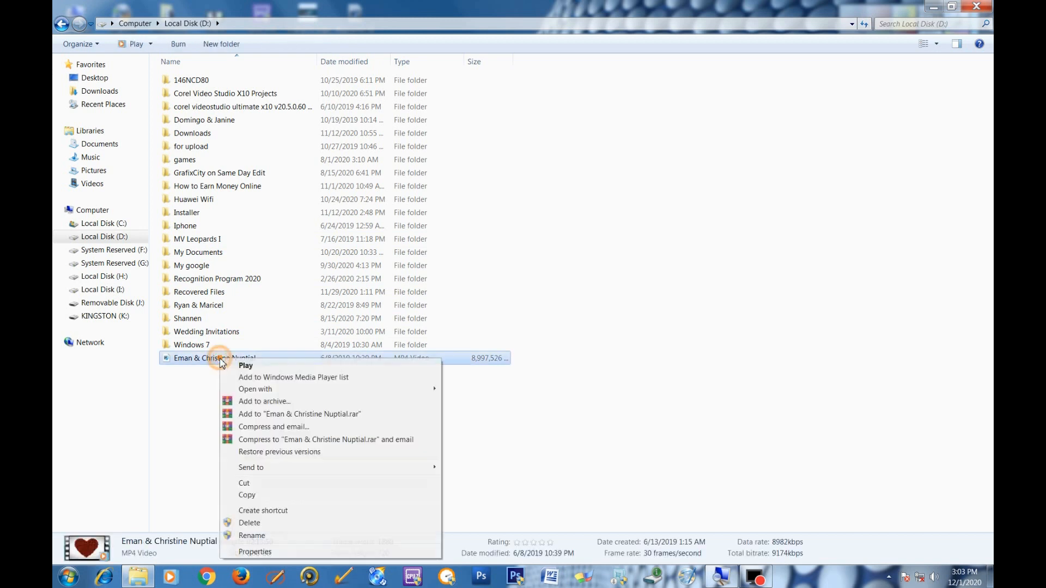
{"action": "left_click", "coordinate": [255, 551]}
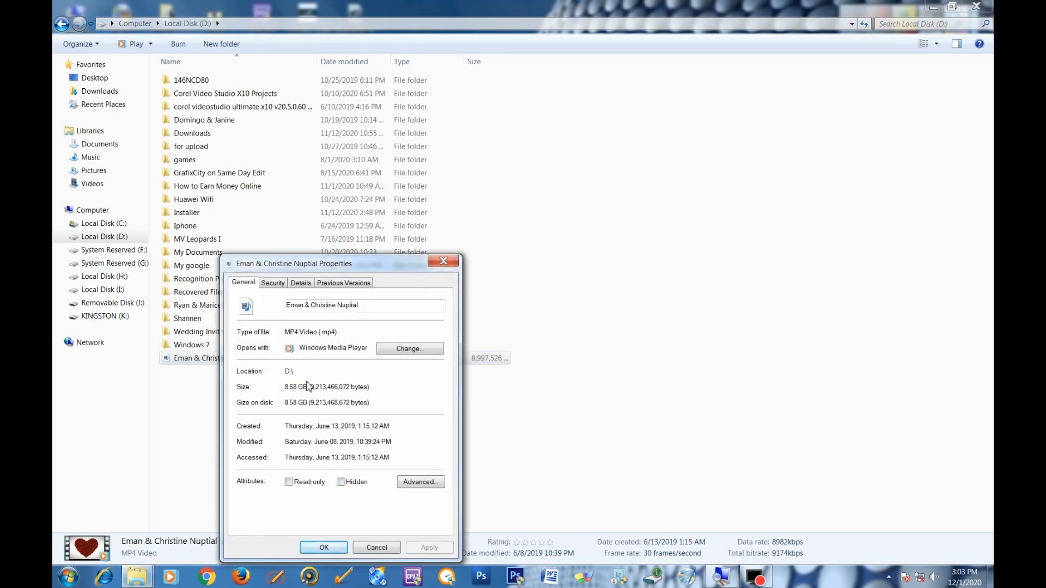
{"action": "mouse_move", "coordinate": [257, 417]}
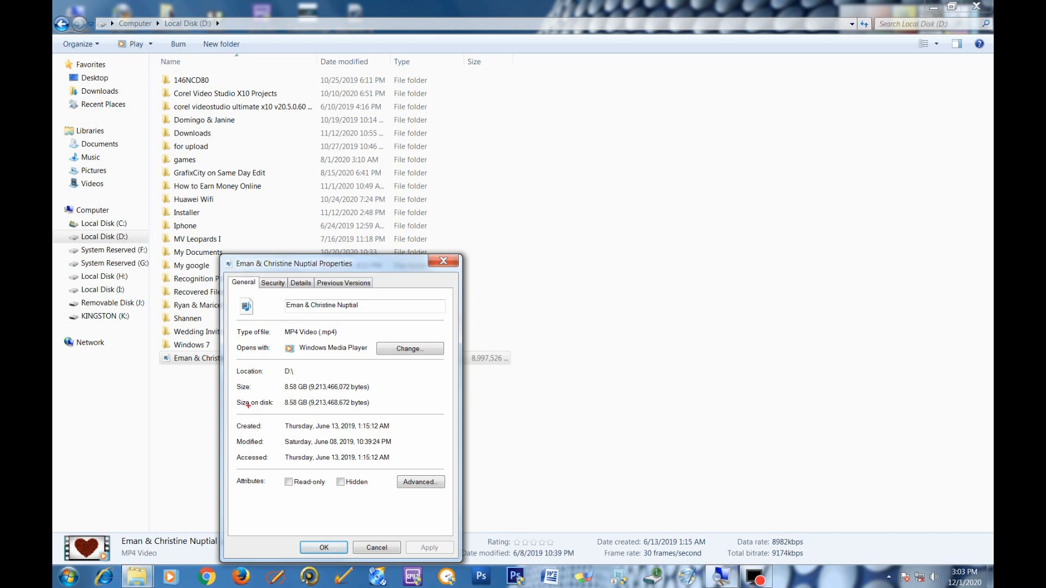
{"action": "mouse_move", "coordinate": [237, 386]}
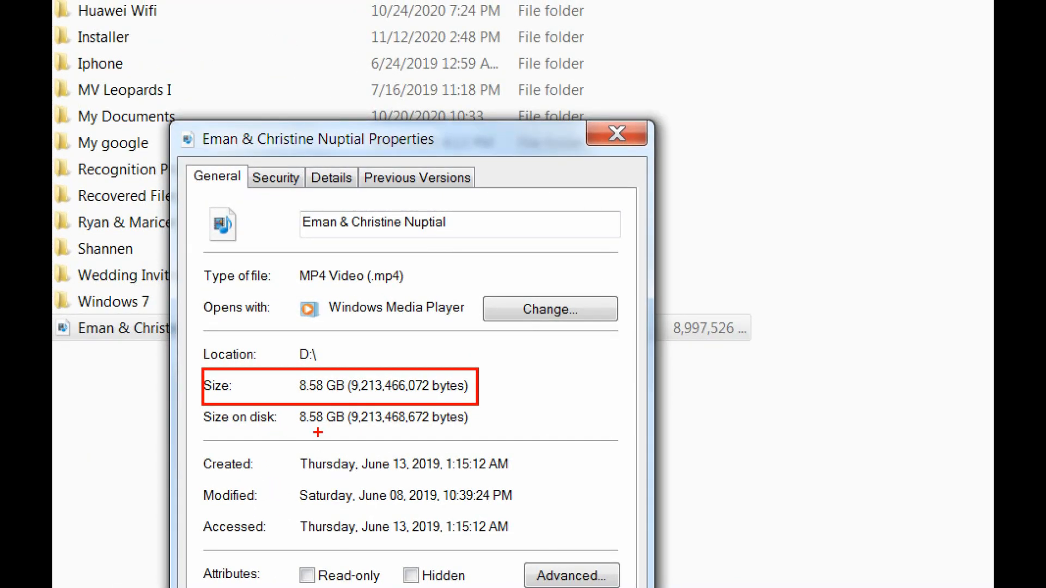
{"action": "mouse_move", "coordinate": [461, 395]}
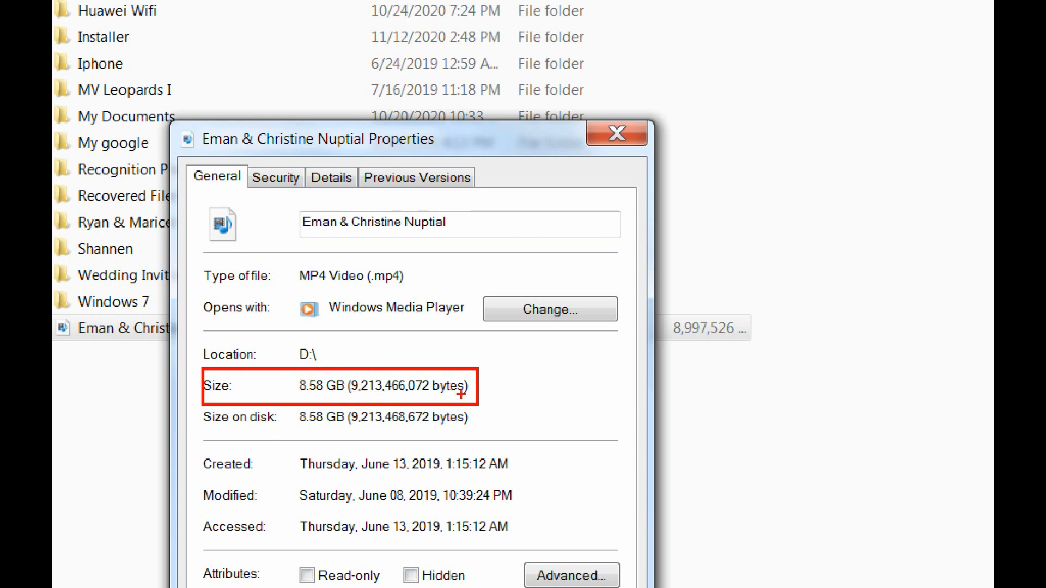
{"action": "mouse_move", "coordinate": [369, 393]}
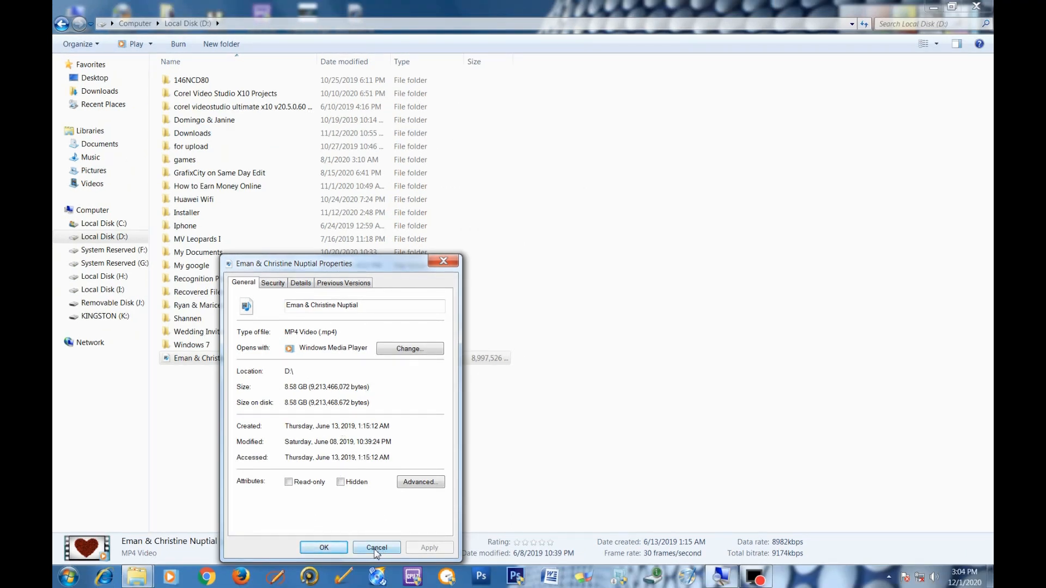
Close the video's properties, open the empty Removable Disk (J:), and bring up its folder menu
{"action": "left_click", "coordinate": [376, 547]}
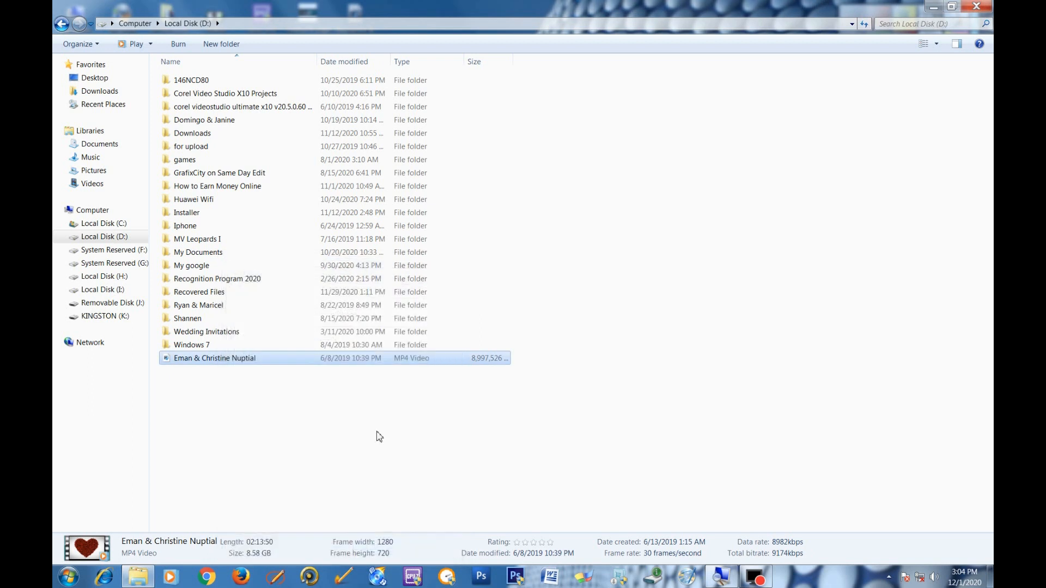
{"action": "mouse_move", "coordinate": [227, 395]}
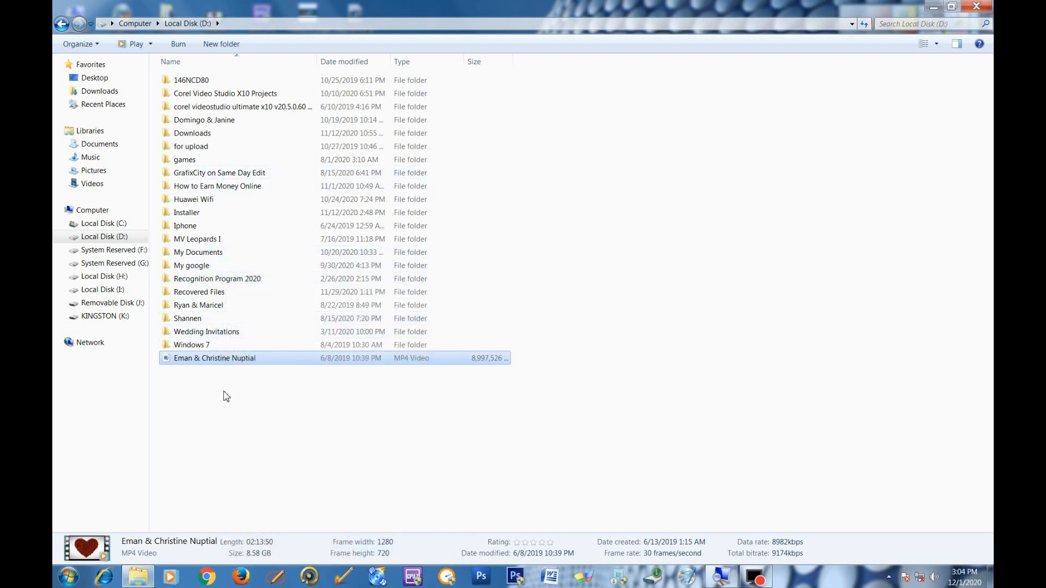
{"action": "right_click", "coordinate": [214, 358]}
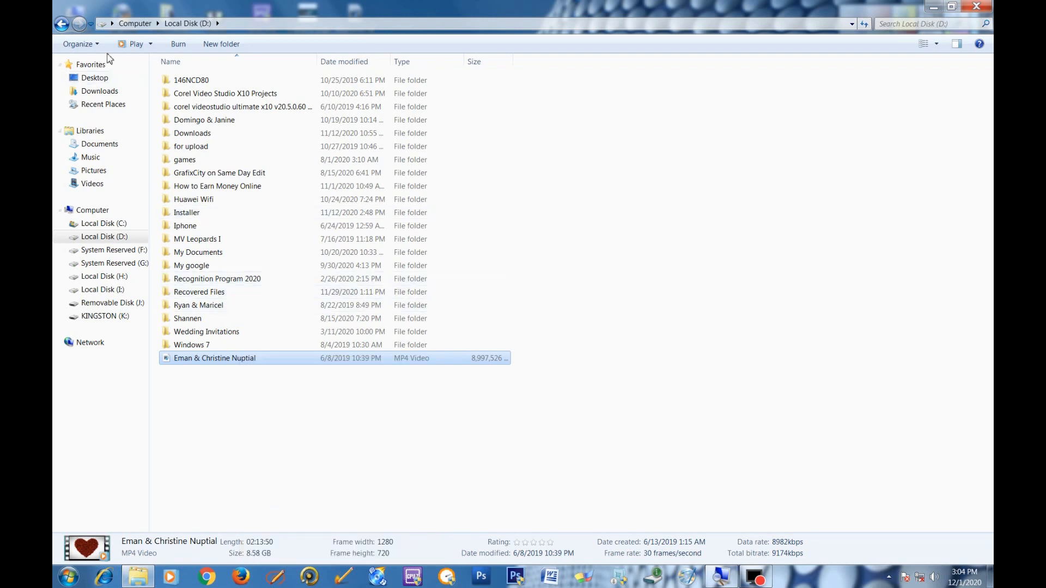
{"action": "mouse_move", "coordinate": [56, 52]}
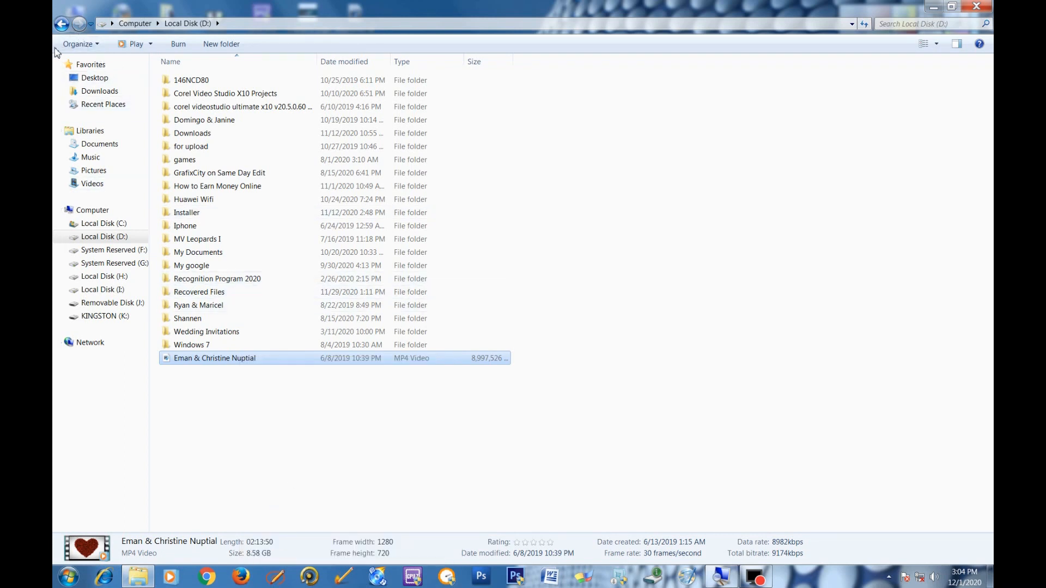
{"action": "mouse_move", "coordinate": [60, 24]}
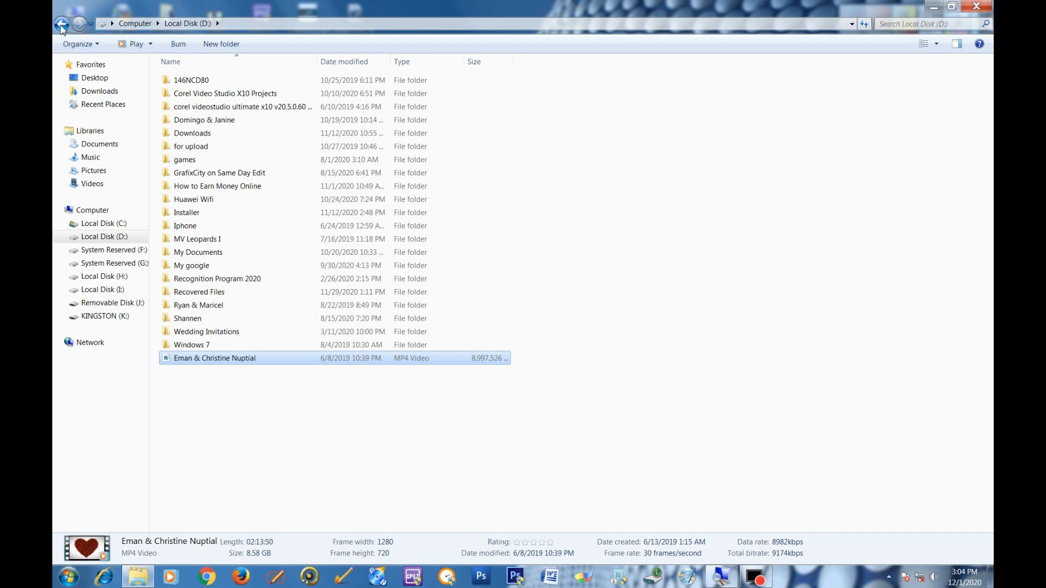
{"action": "left_click", "coordinate": [61, 24]}
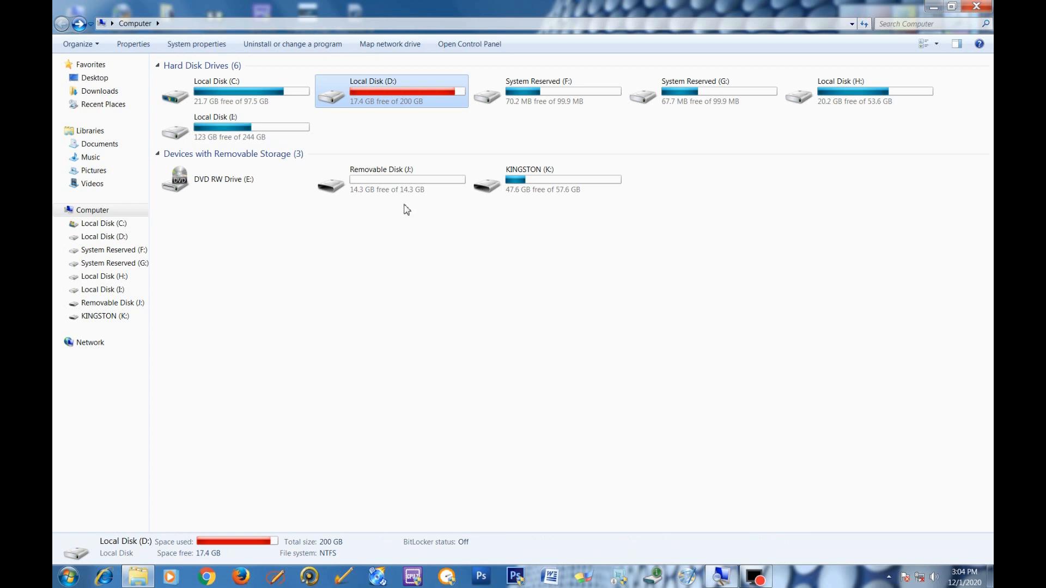
{"action": "left_click", "coordinate": [390, 179]}
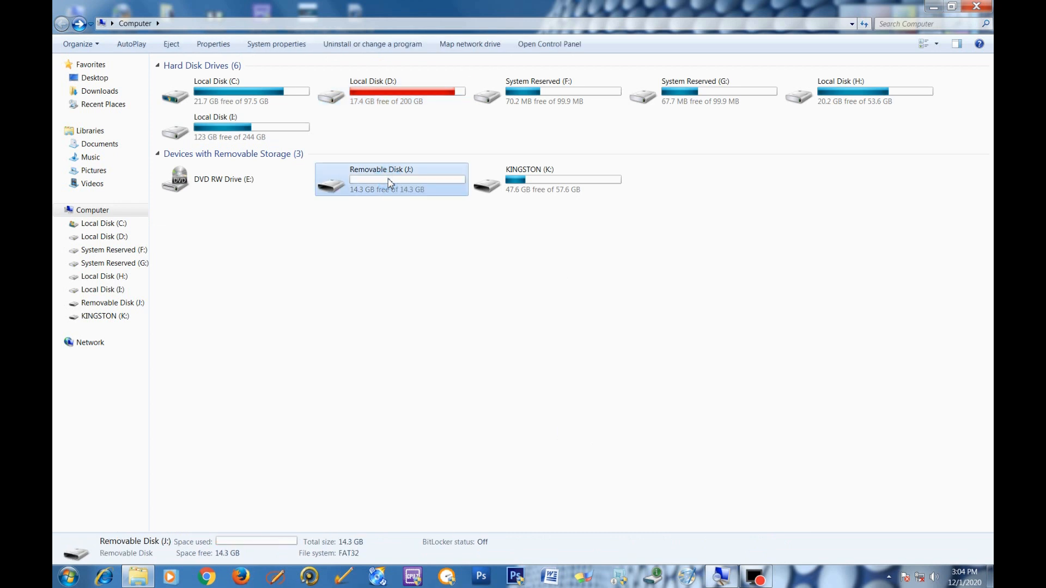
{"action": "right_click", "coordinate": [390, 184]}
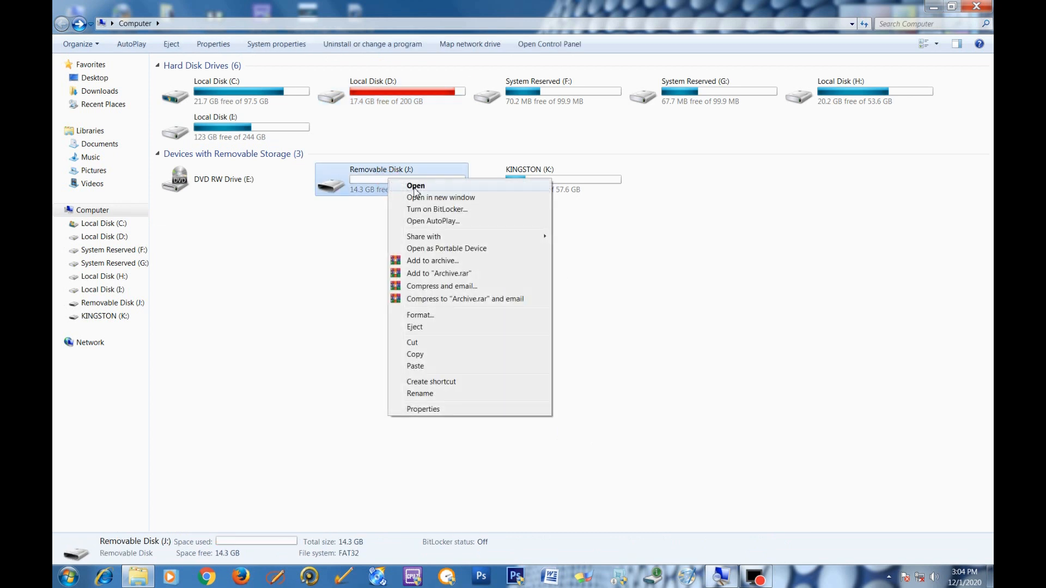
{"action": "left_click", "coordinate": [416, 185]}
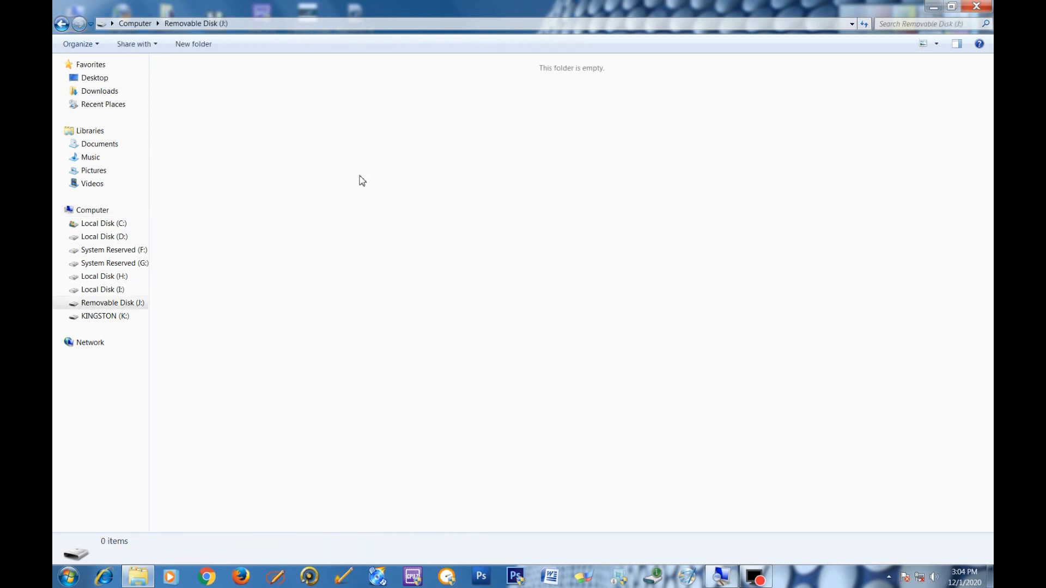
{"action": "right_click", "coordinate": [359, 181]}
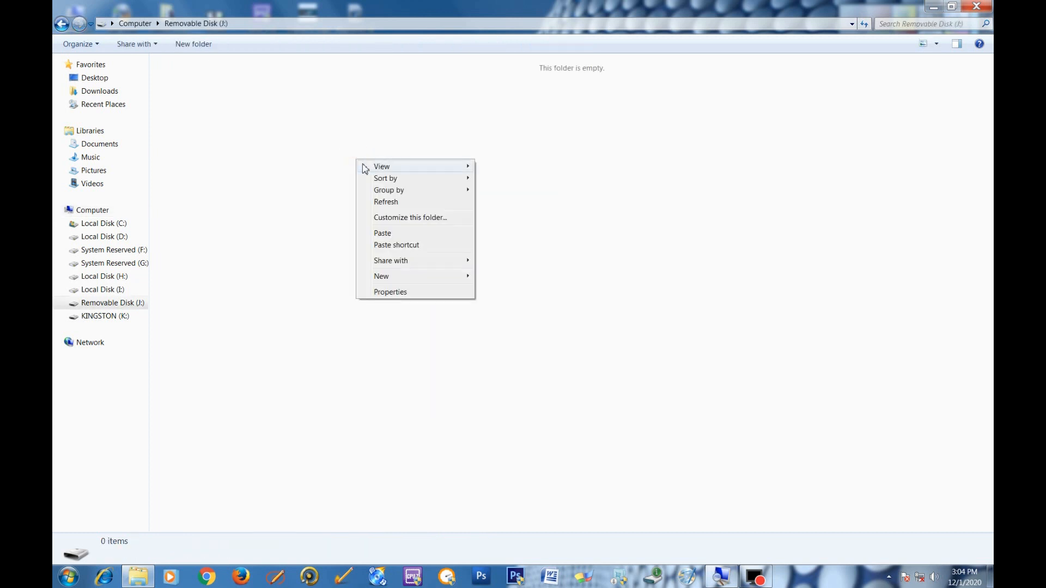
Paste the 8.58 GB video onto Removable Disk (J:), triggering a File Too Large error
{"action": "left_click", "coordinate": [382, 233]}
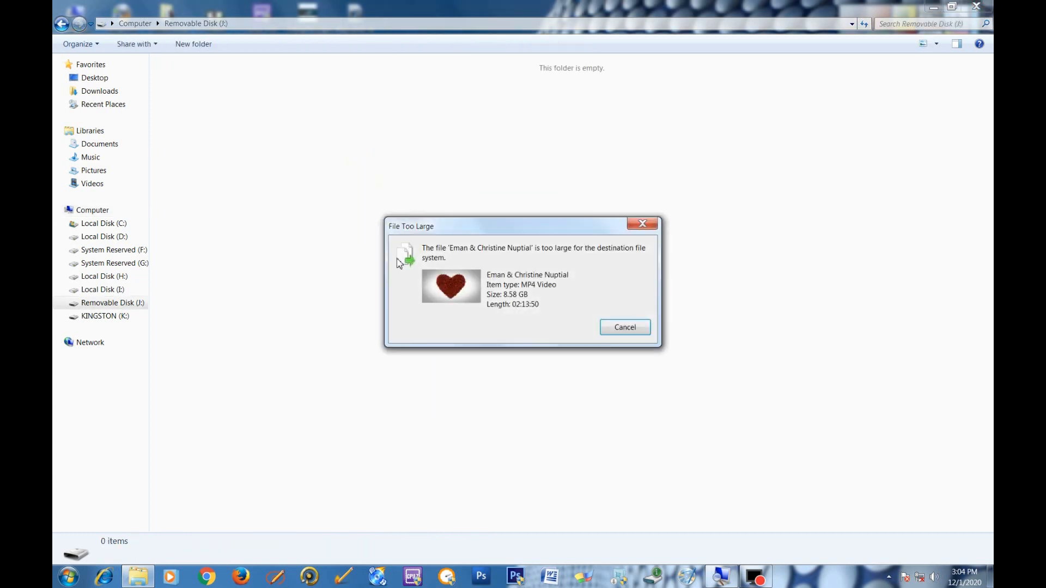
{"action": "mouse_move", "coordinate": [626, 267]}
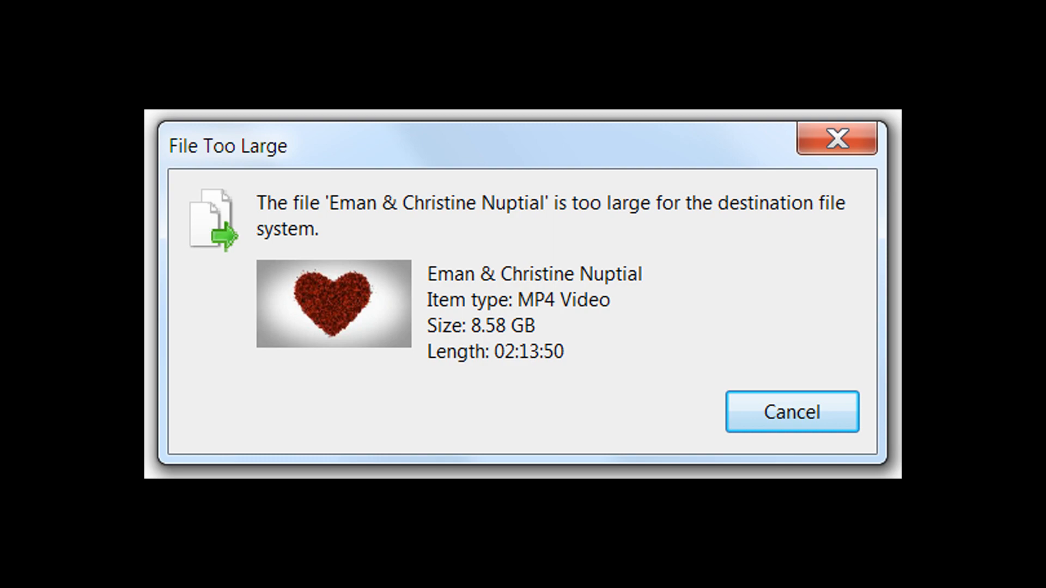
{"action": "left_click", "coordinate": [790, 411]}
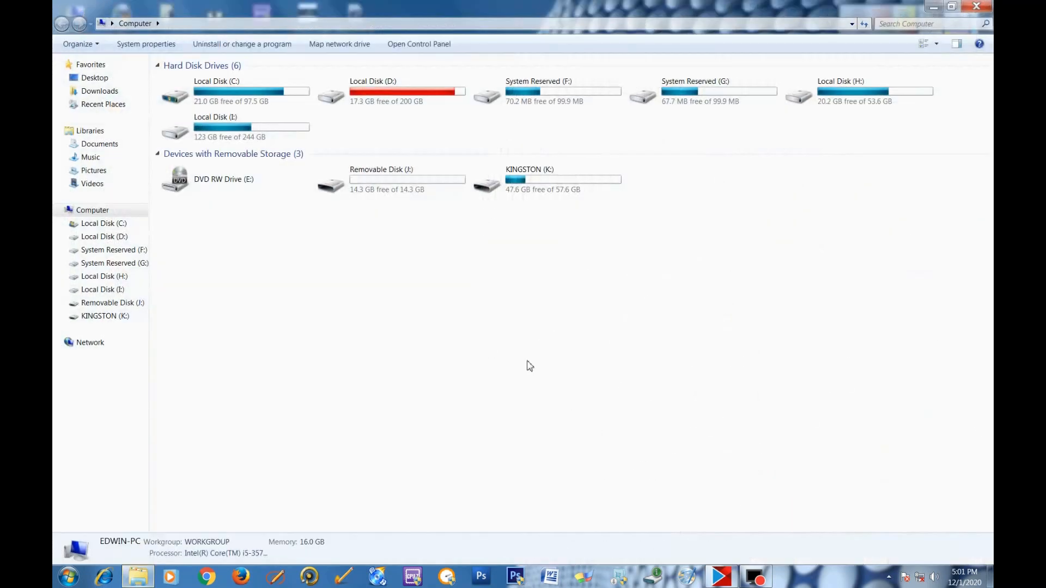
{"action": "mouse_move", "coordinate": [383, 179]}
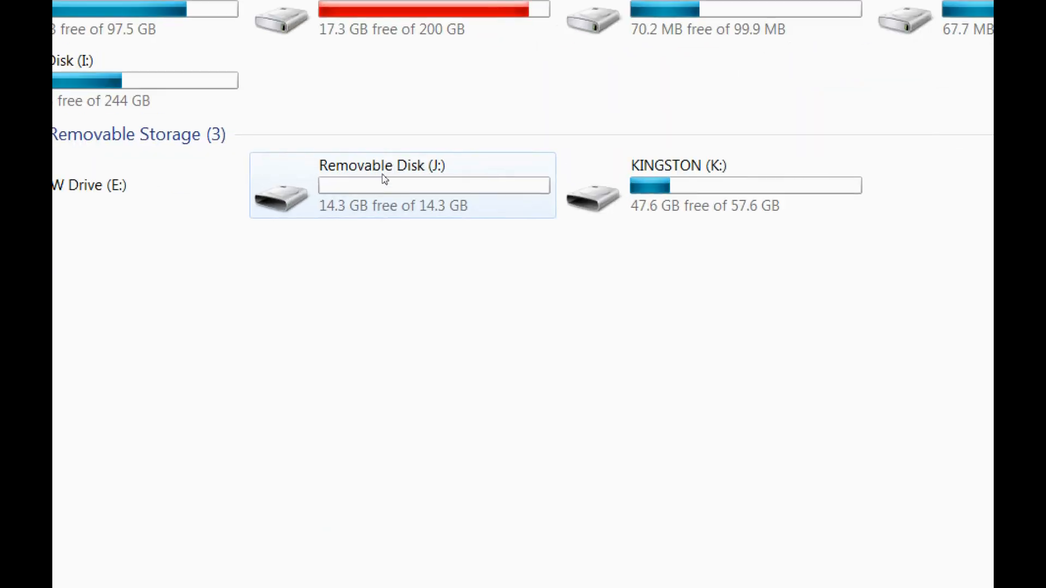
{"action": "mouse_move", "coordinate": [386, 180]}
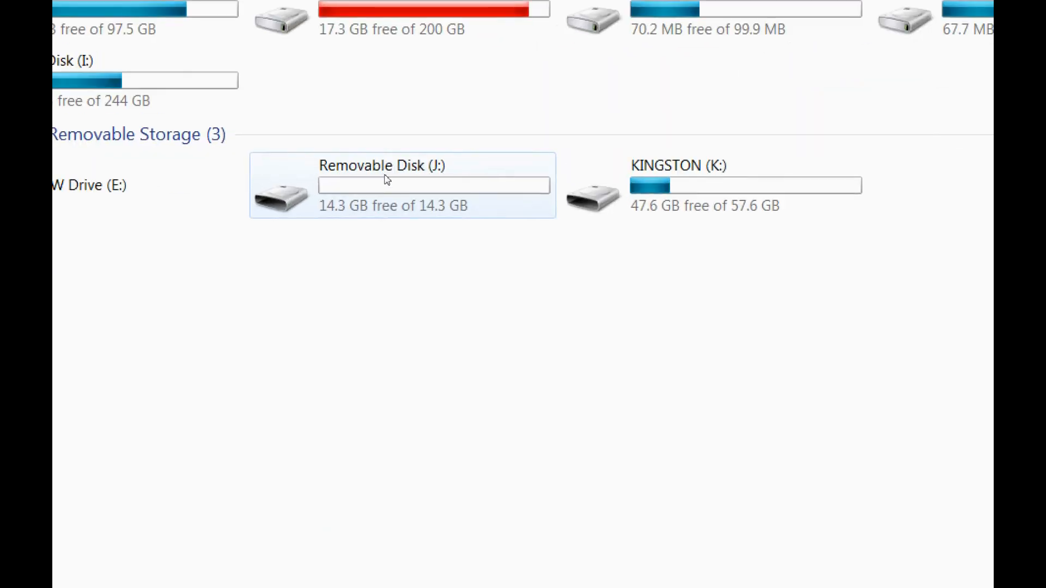
Eject Removable Disk (J:) and dismiss its AutoPlay prompt after it reconnects
{"action": "right_click", "coordinate": [385, 180]}
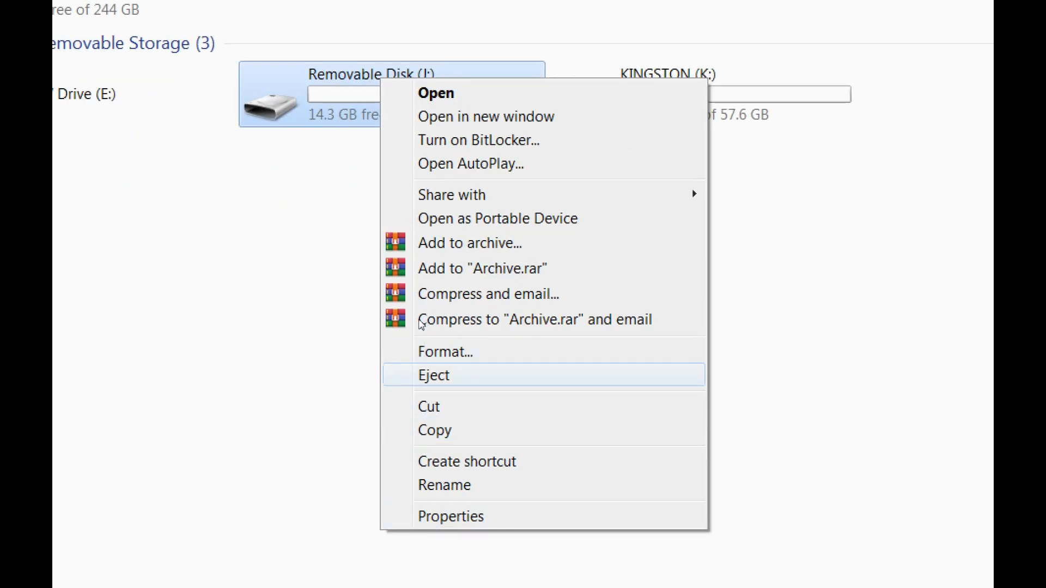
{"action": "left_click", "coordinate": [434, 374]}
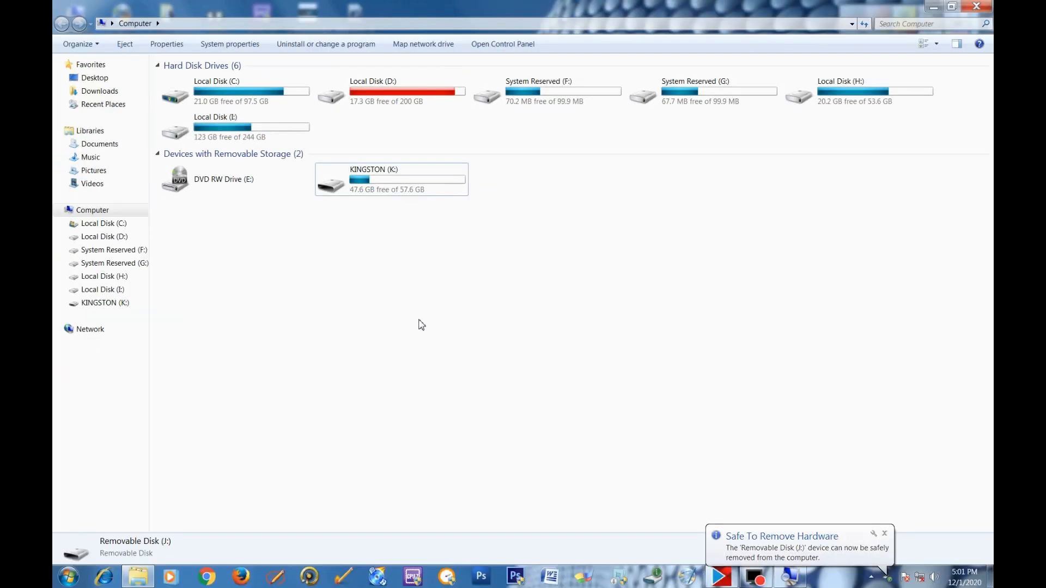
{"action": "mouse_move", "coordinate": [487, 335]}
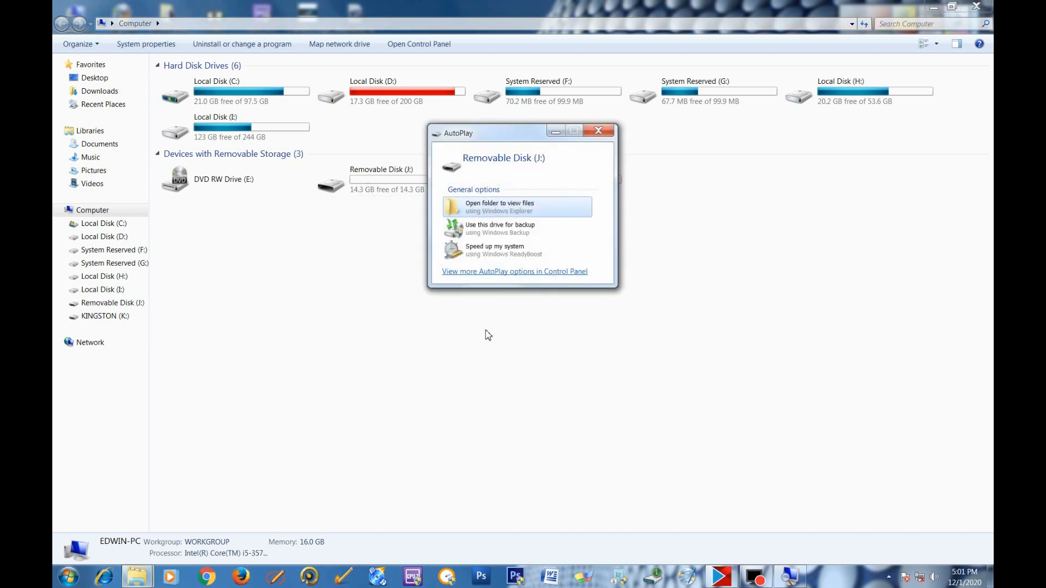
{"action": "mouse_move", "coordinate": [598, 130]}
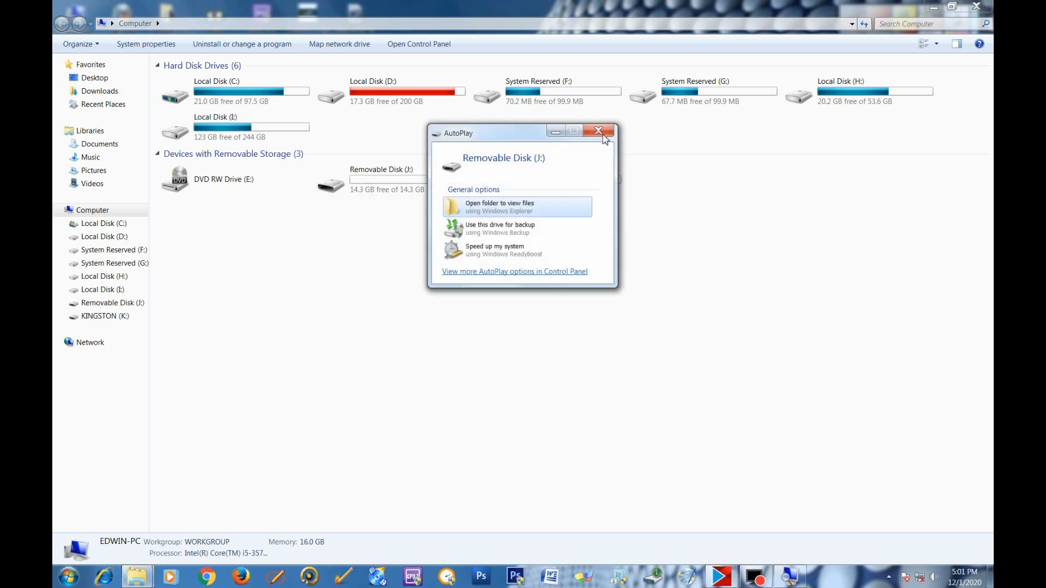
{"action": "left_click", "coordinate": [598, 130]}
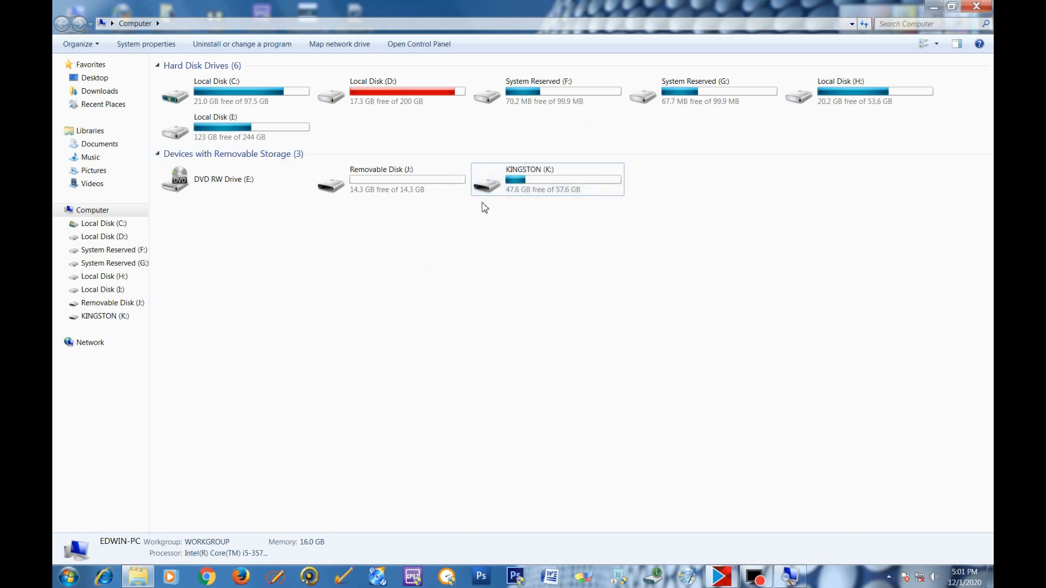
{"action": "mouse_move", "coordinate": [384, 184]}
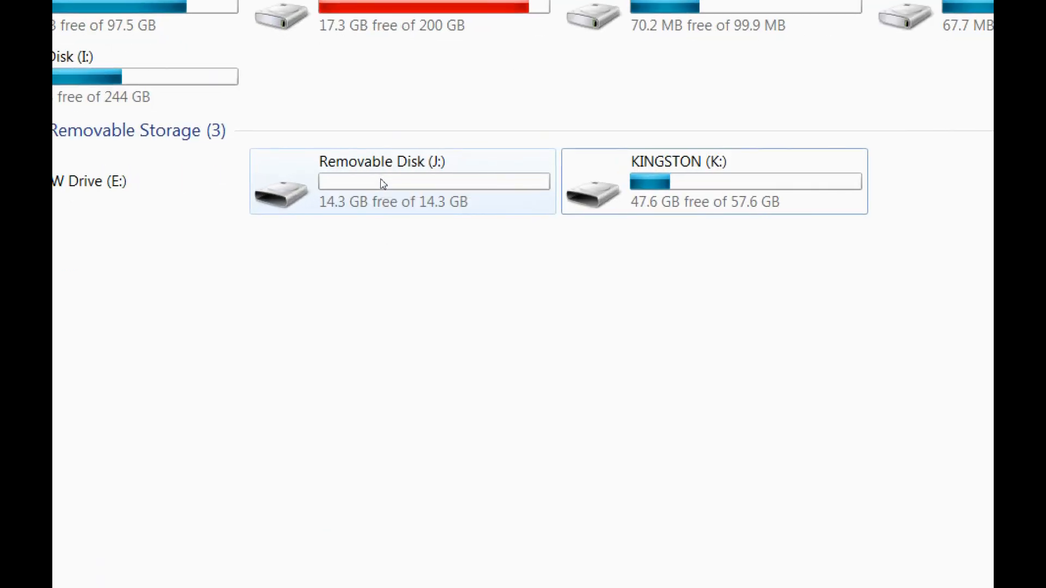
{"action": "mouse_move", "coordinate": [389, 191]}
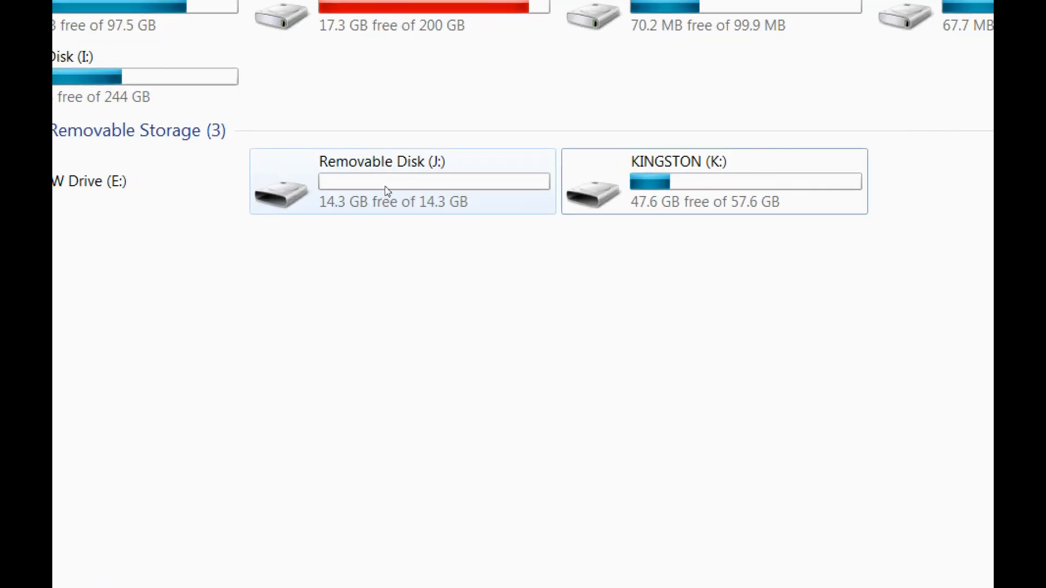
{"action": "mouse_move", "coordinate": [354, 175]}
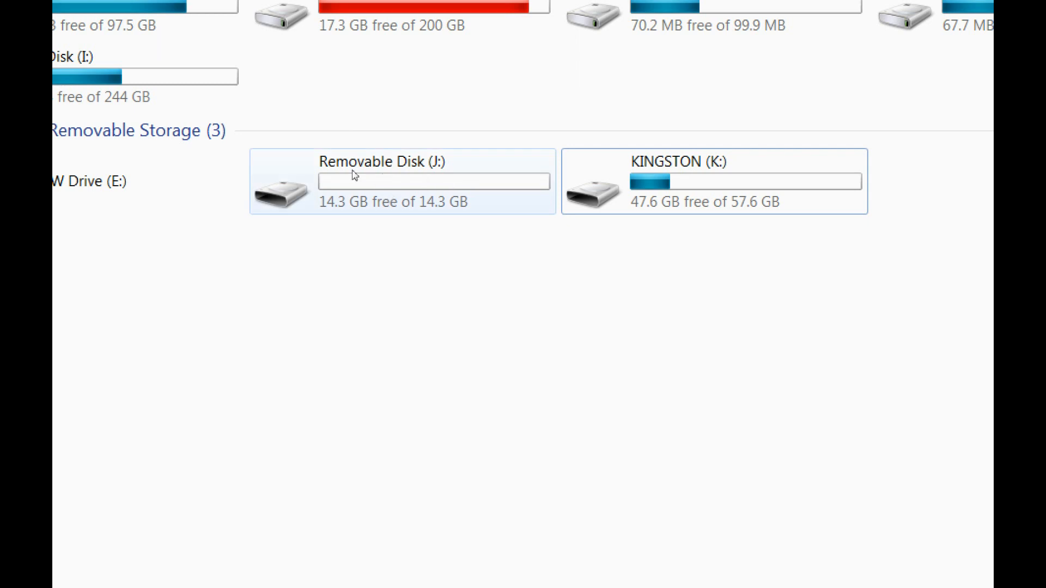
{"action": "mouse_move", "coordinate": [390, 181]}
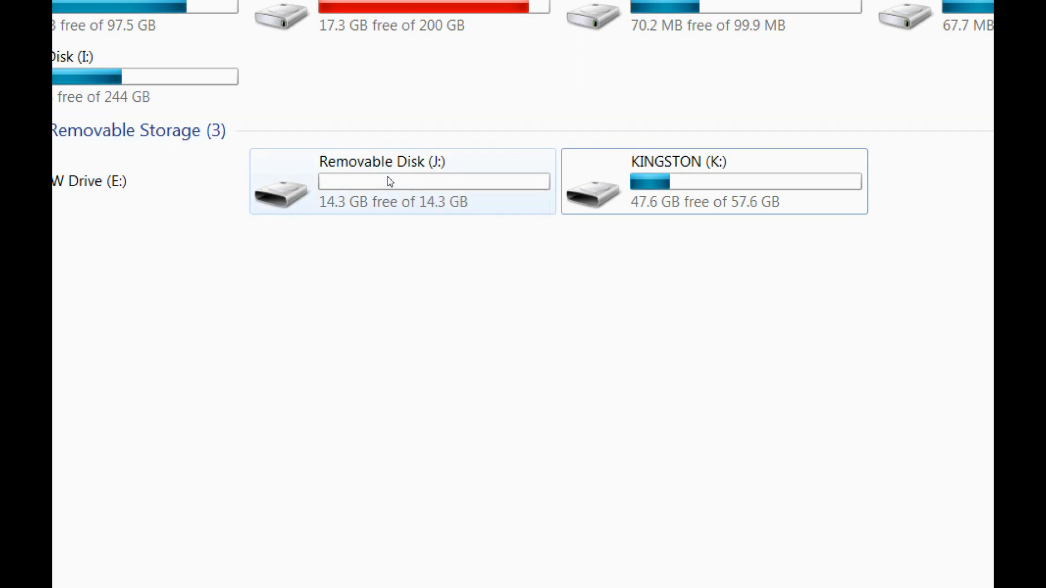
{"action": "mouse_move", "coordinate": [389, 182]}
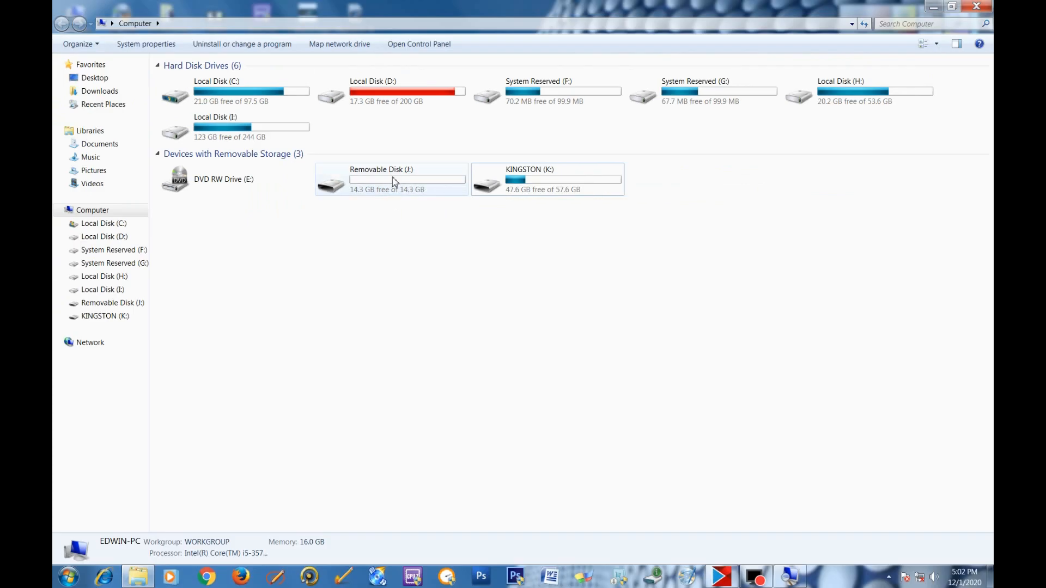
Select the empty FAT32 Removable Disk (J:) and bring up its context menu
{"action": "left_click", "coordinate": [390, 178]}
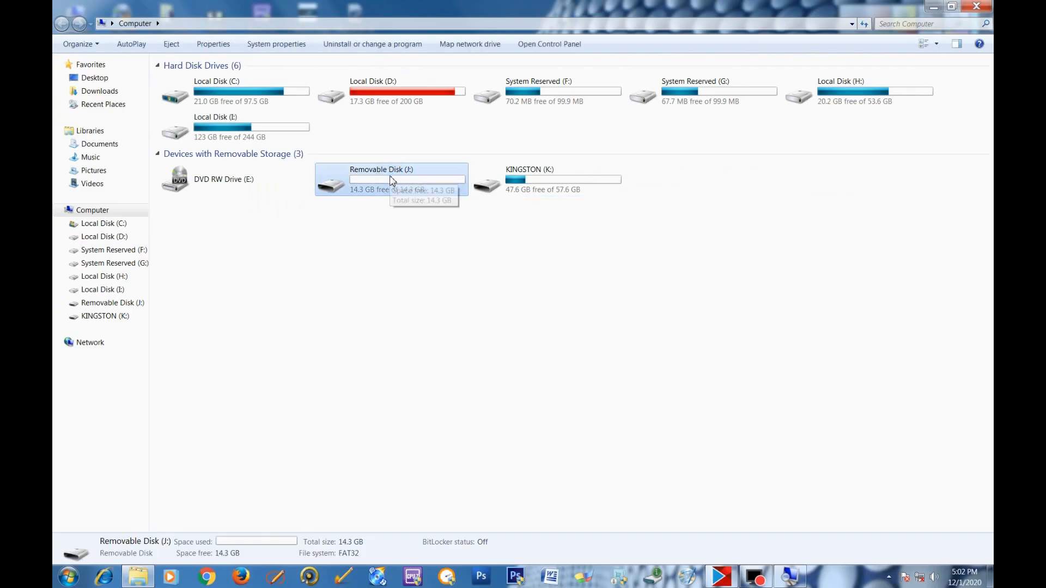
{"action": "right_click", "coordinate": [390, 179]}
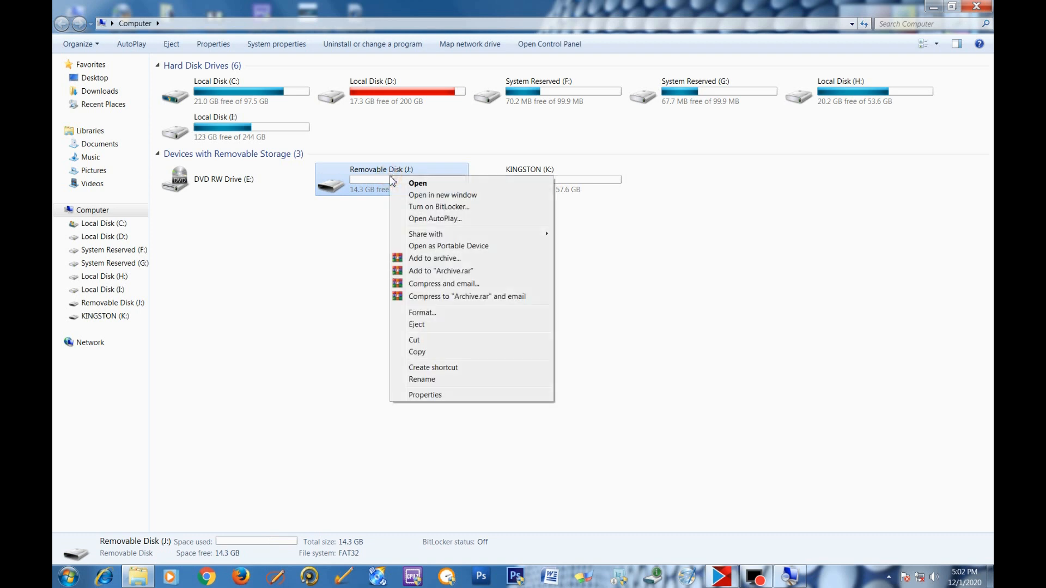
{"action": "mouse_move", "coordinate": [421, 313]}
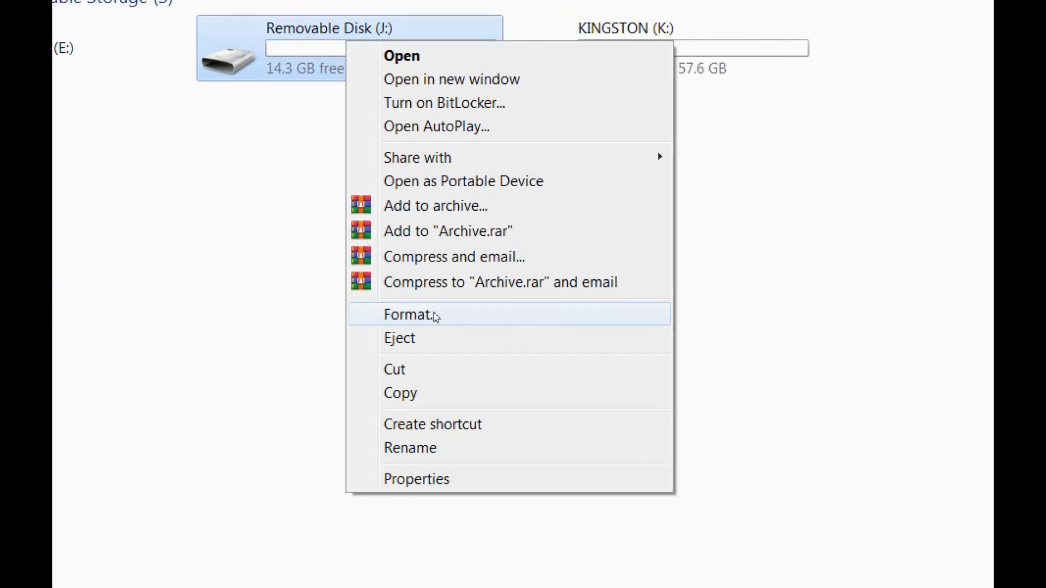
Open the Format dialog for Removable Disk (J:) and move it toward the screen centre
{"action": "left_click", "coordinate": [412, 314]}
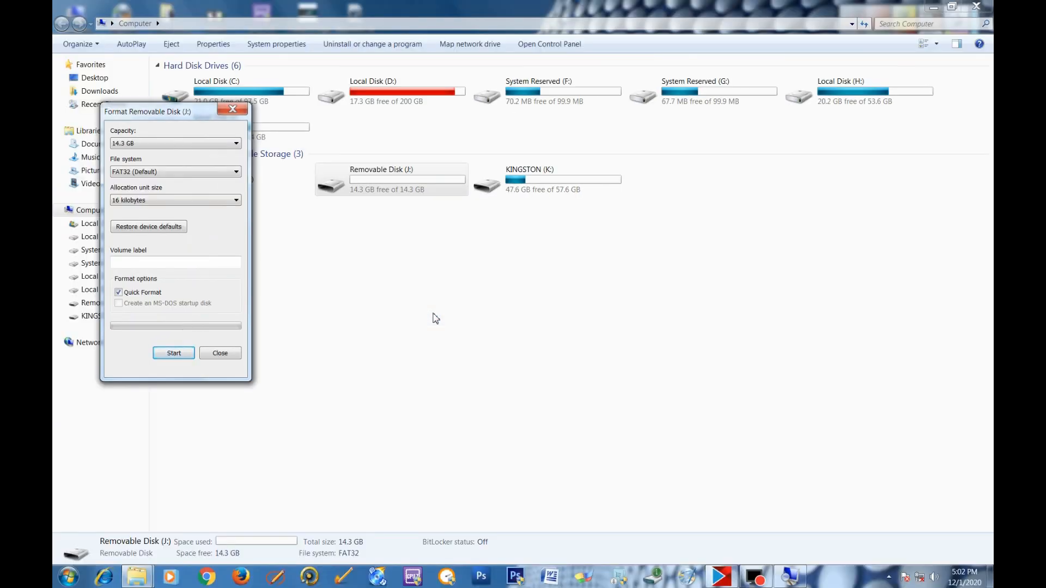
{"action": "left_click_drag", "start_coordinate": [147, 111], "coordinate": [336, 131]}
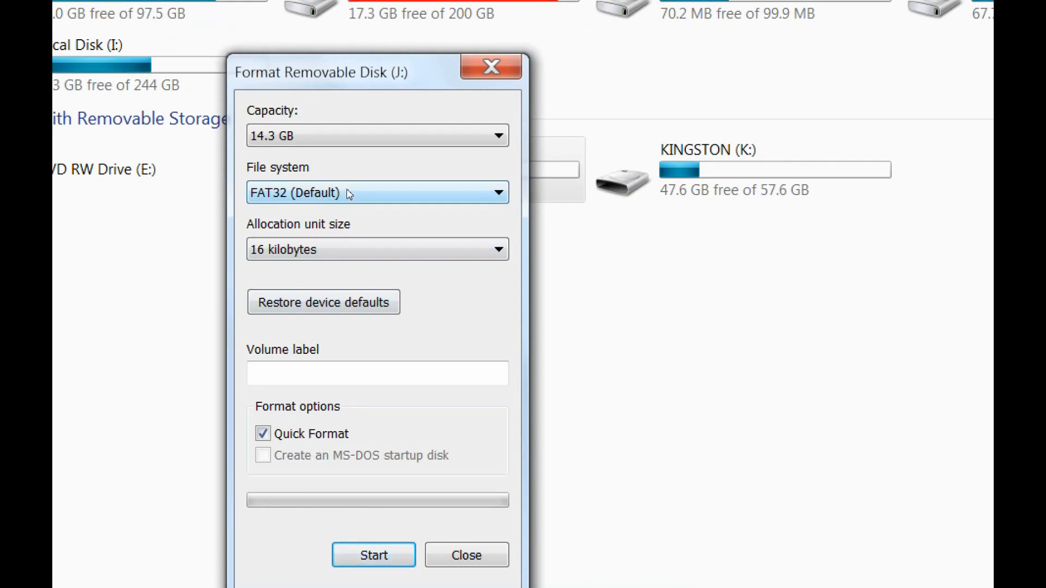
{"action": "mouse_move", "coordinate": [354, 202]}
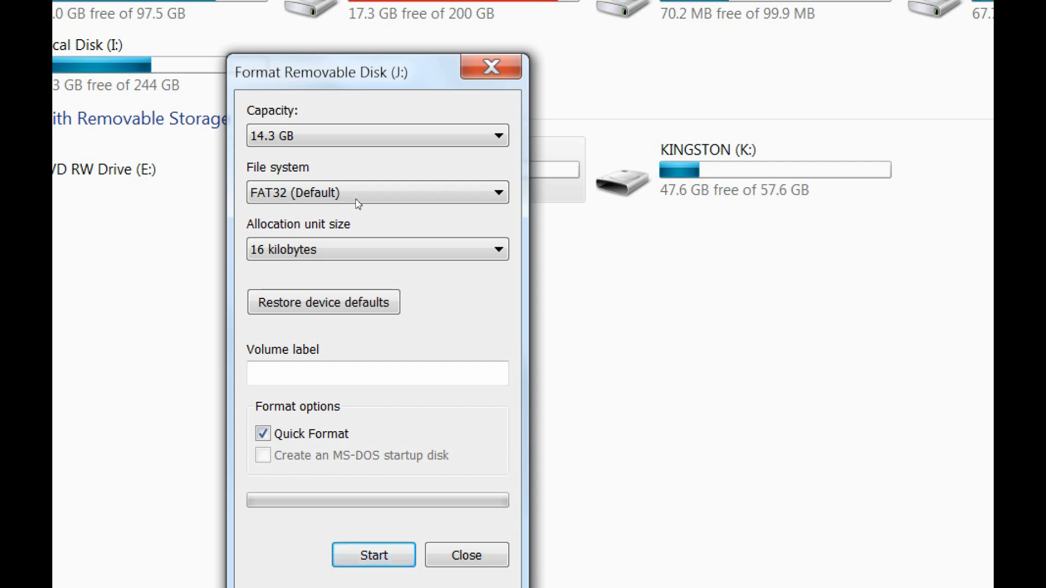
{"action": "mouse_move", "coordinate": [360, 204]}
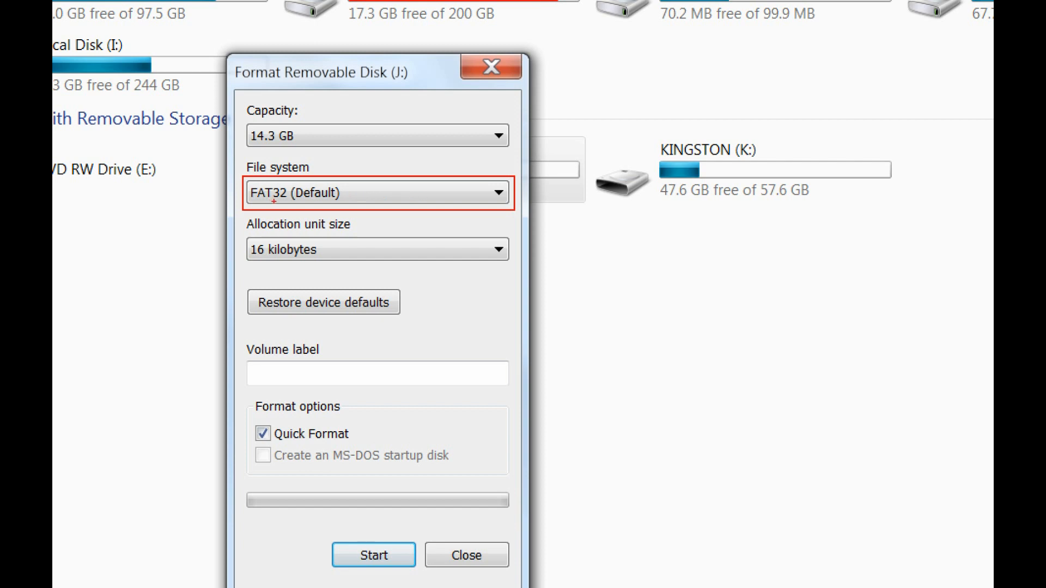
{"action": "mouse_move", "coordinate": [468, 200]}
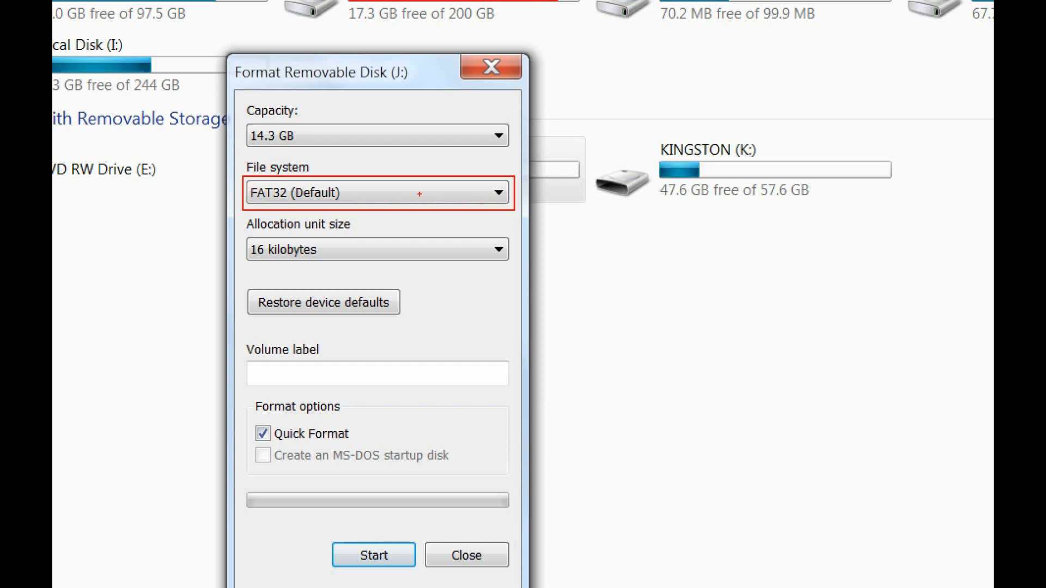
{"action": "mouse_move", "coordinate": [430, 214]}
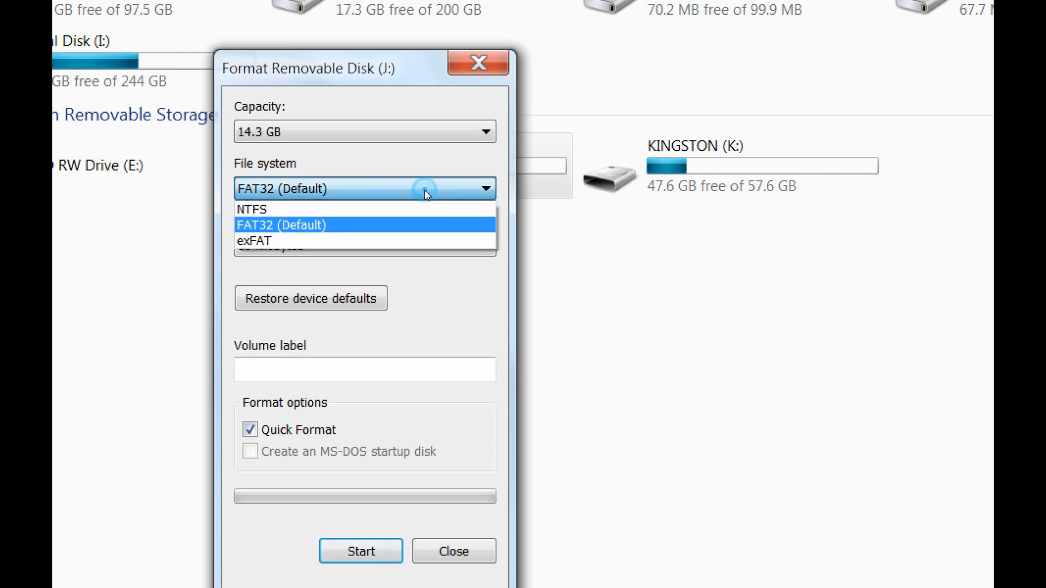
{"action": "mouse_move", "coordinate": [310, 208]}
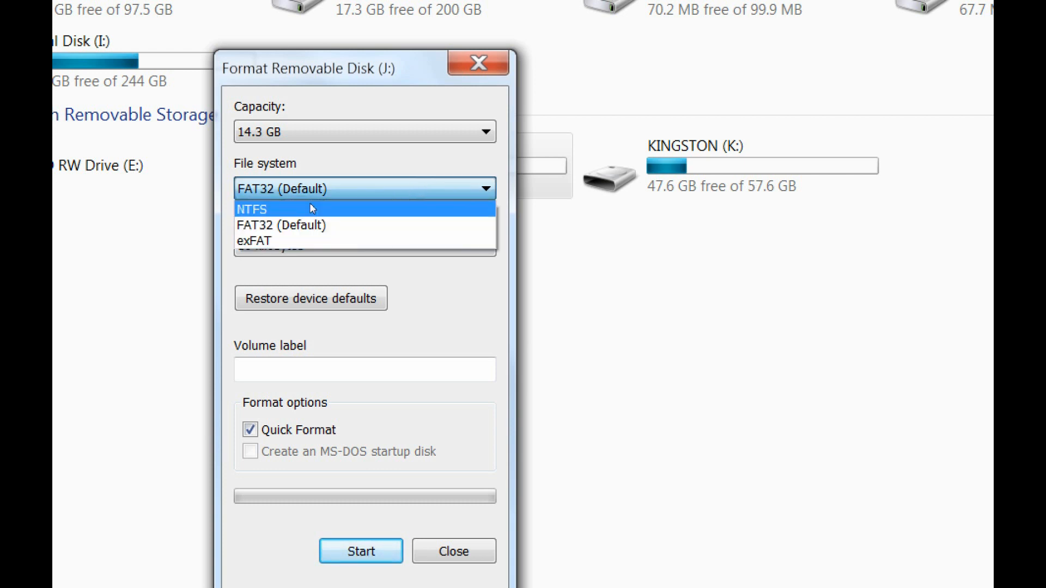
{"action": "mouse_move", "coordinate": [317, 204]}
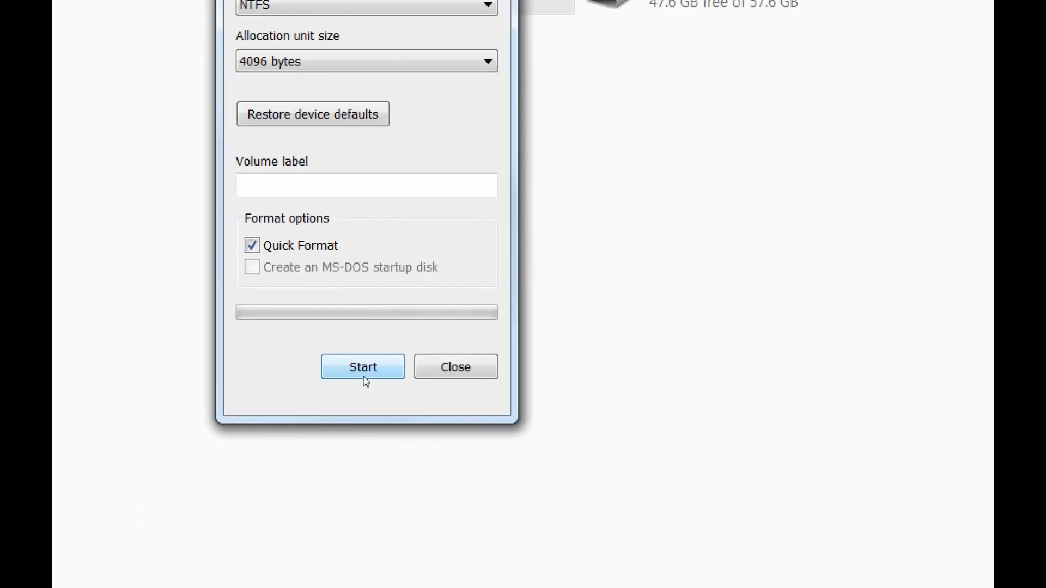
Start the quick NTFS format of Removable Disk (J:) with 4096-byte allocation units
{"action": "left_click", "coordinate": [362, 366]}
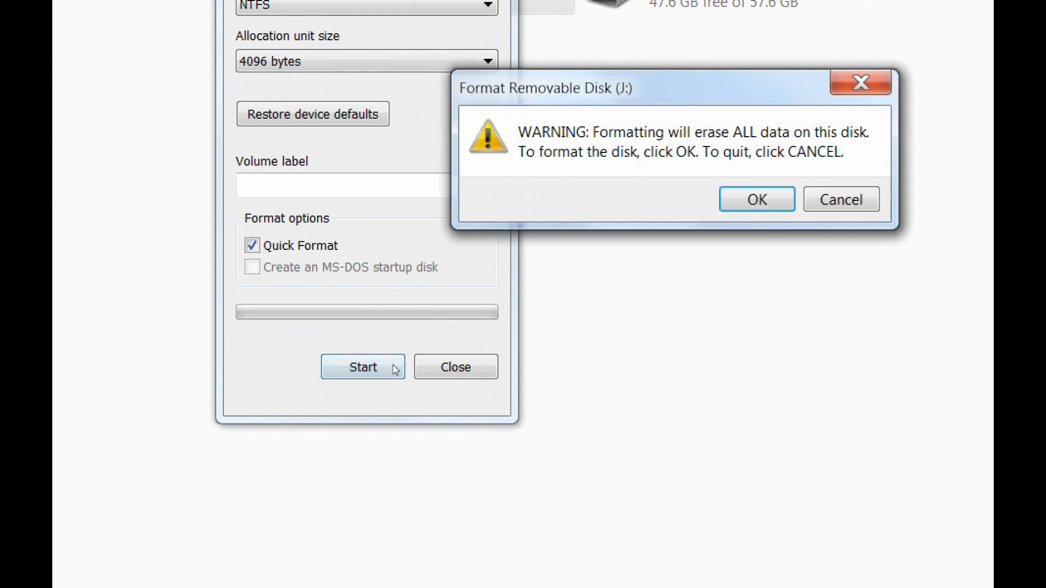
{"action": "mouse_move", "coordinate": [543, 268]}
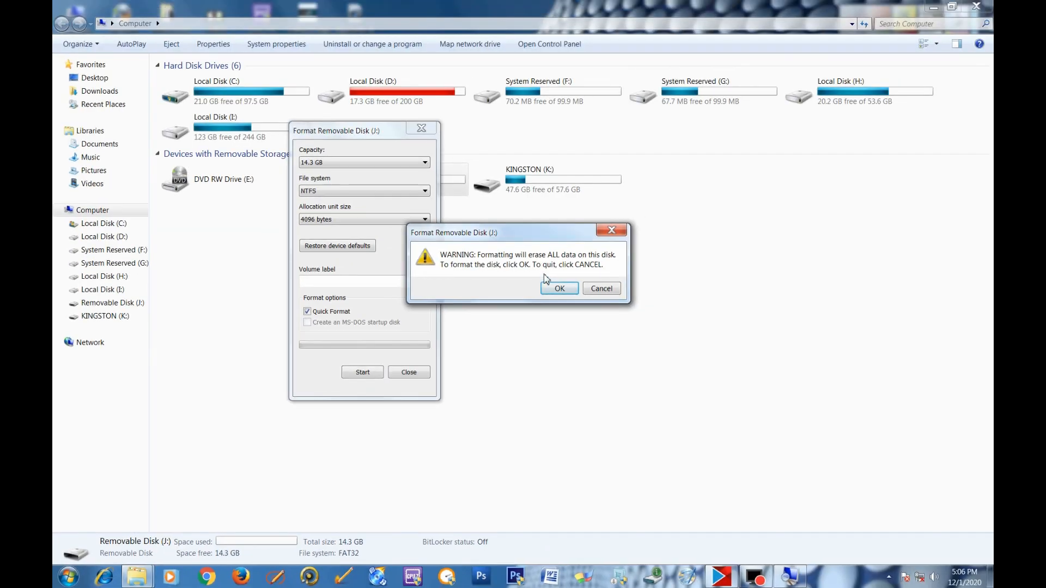
{"action": "mouse_move", "coordinate": [531, 299]}
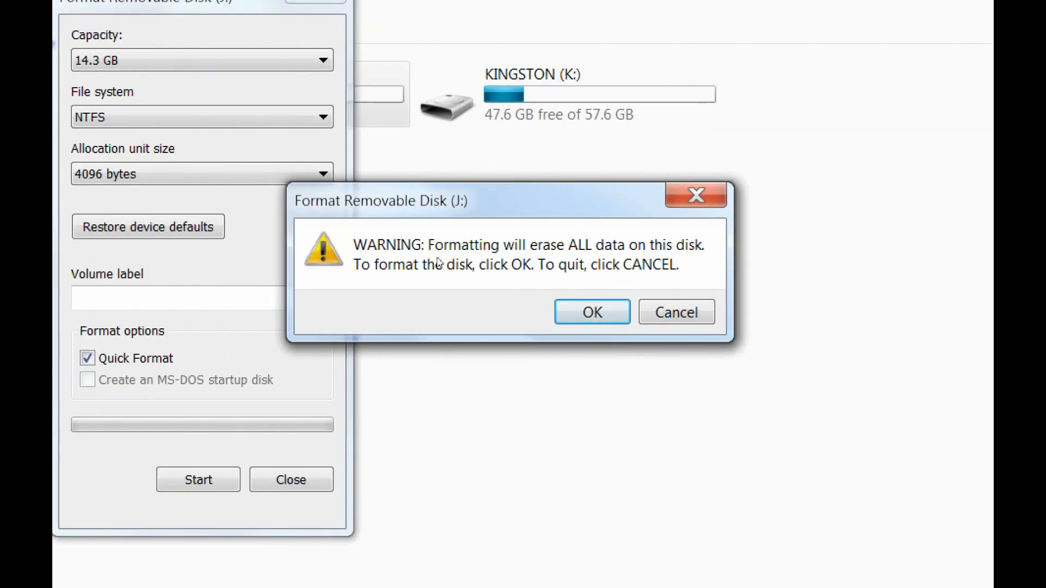
{"action": "mouse_move", "coordinate": [539, 264]}
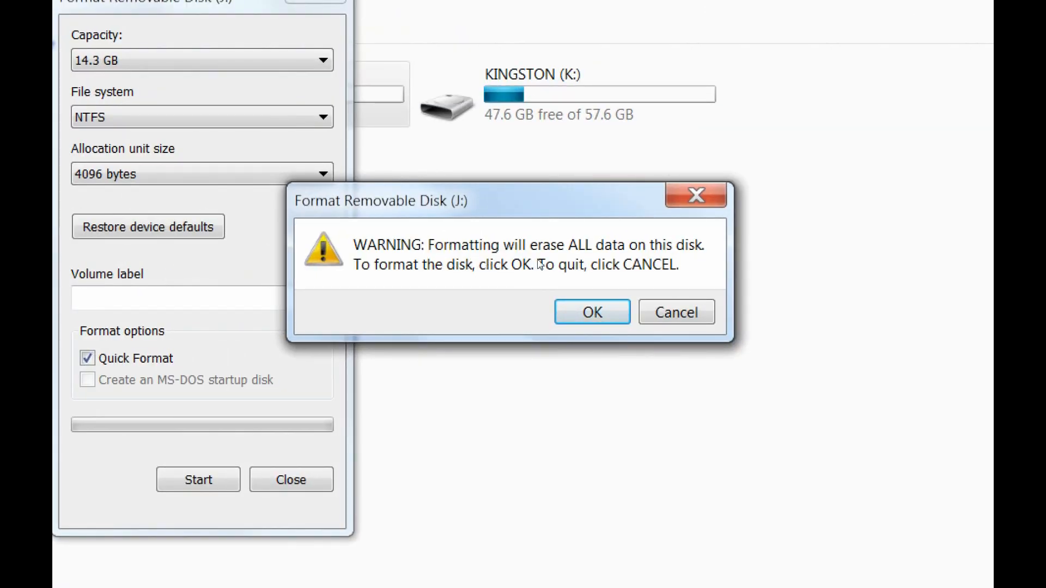
{"action": "mouse_move", "coordinate": [586, 276]}
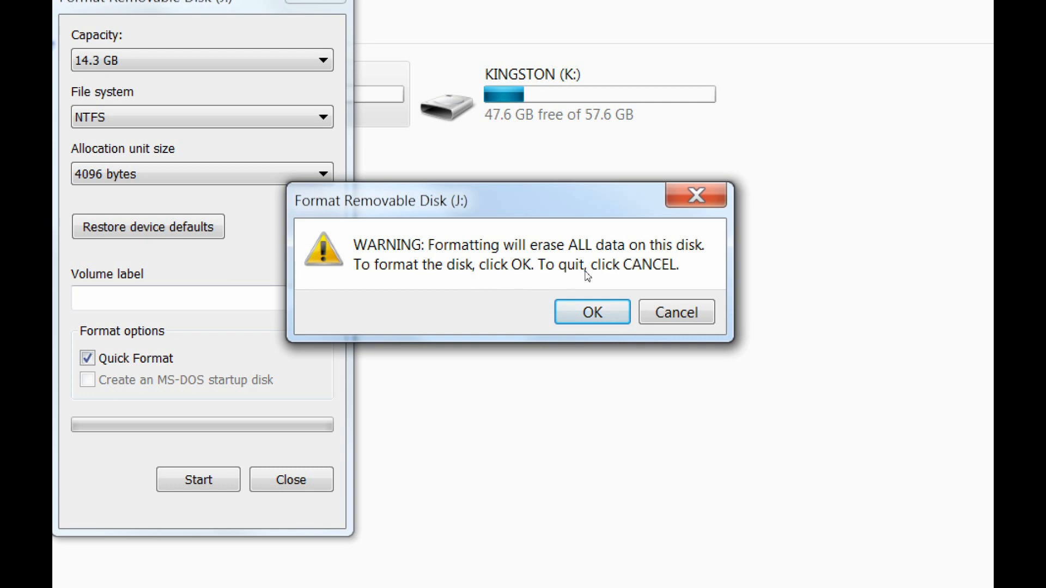
{"action": "mouse_move", "coordinate": [485, 285]}
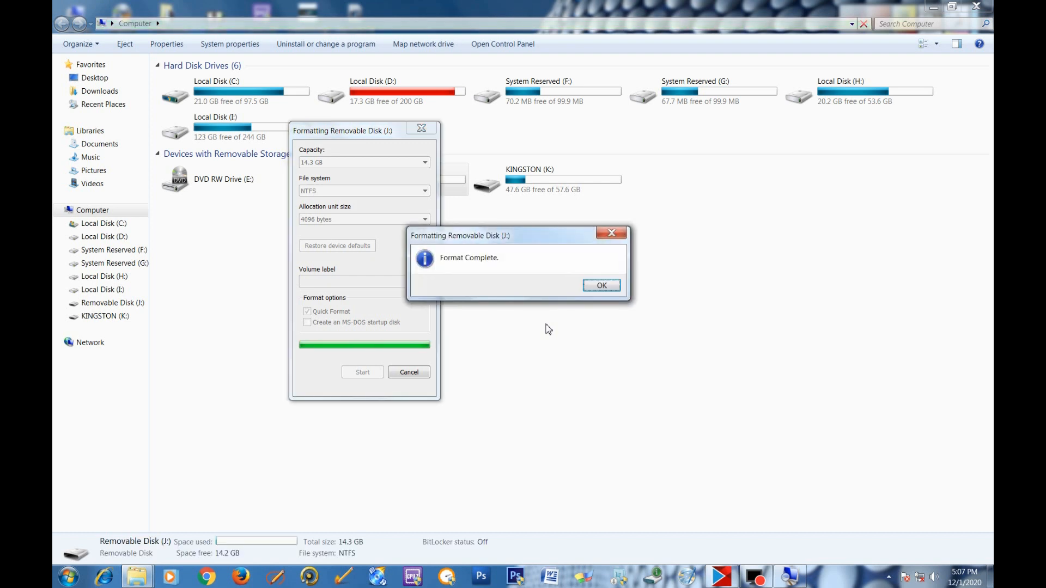
{"action": "mouse_move", "coordinate": [521, 326]}
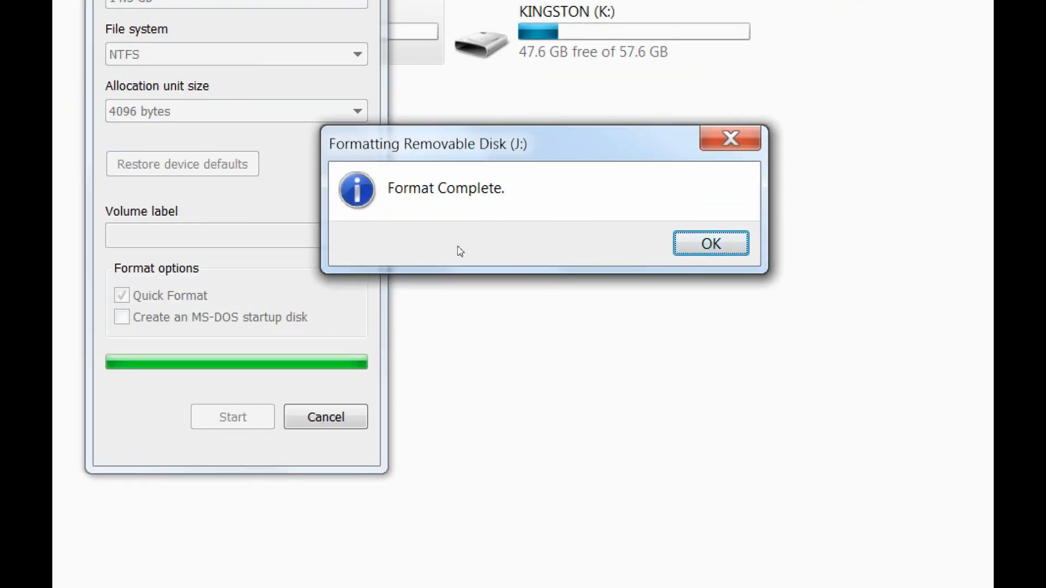
{"action": "mouse_move", "coordinate": [442, 250]}
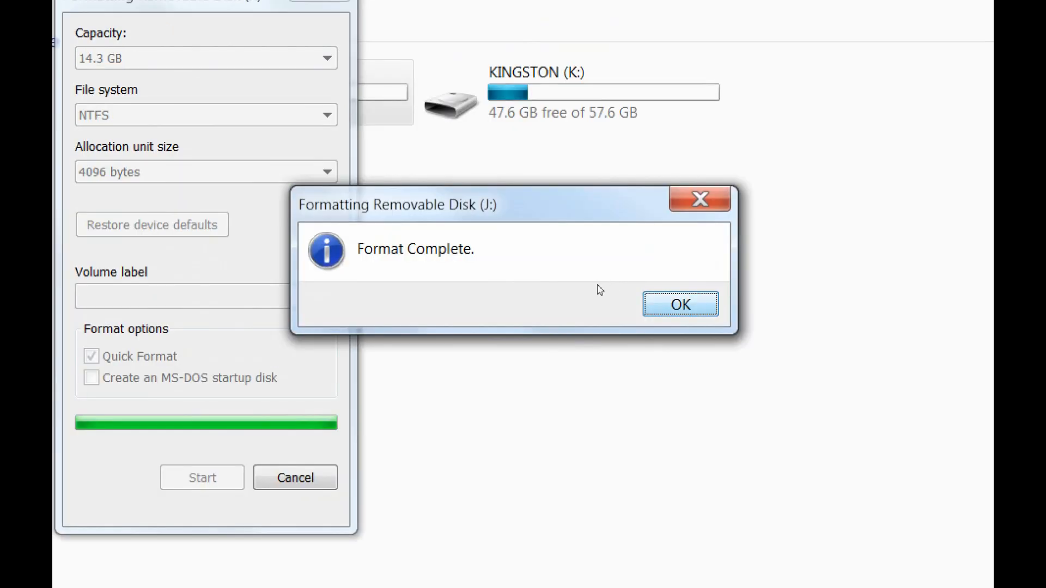
Acknowledge the Format Complete message and close the Format dialog for J:
{"action": "left_click", "coordinate": [679, 304]}
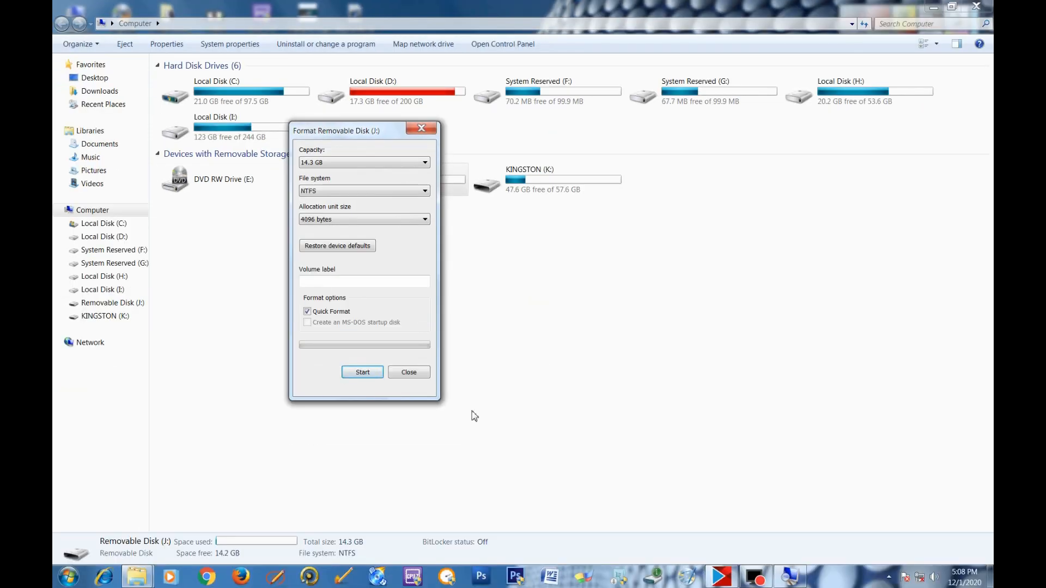
{"action": "left_click", "coordinate": [408, 372]}
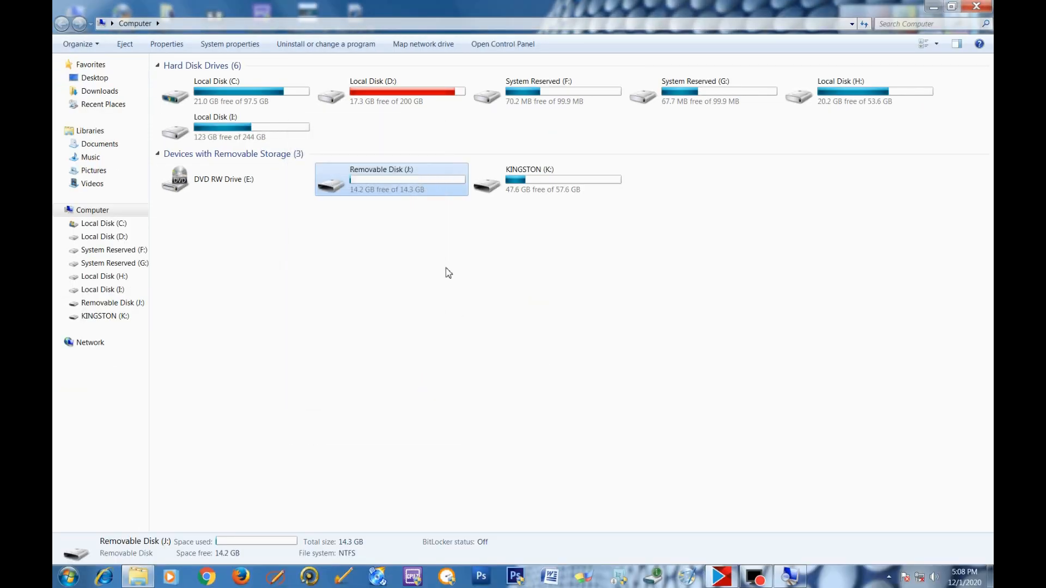
{"action": "mouse_move", "coordinate": [410, 274]}
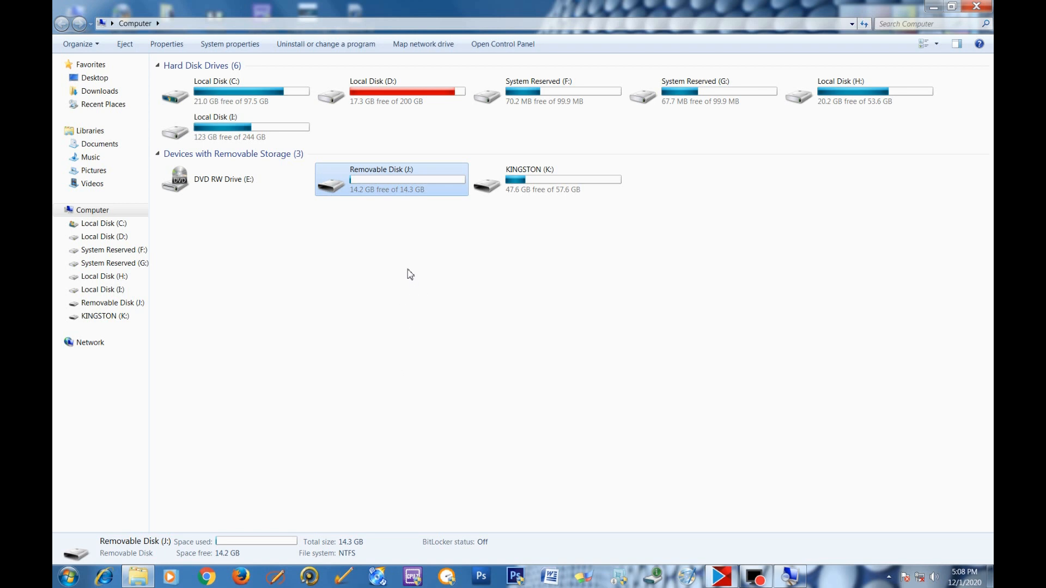
{"action": "mouse_move", "coordinate": [384, 181]}
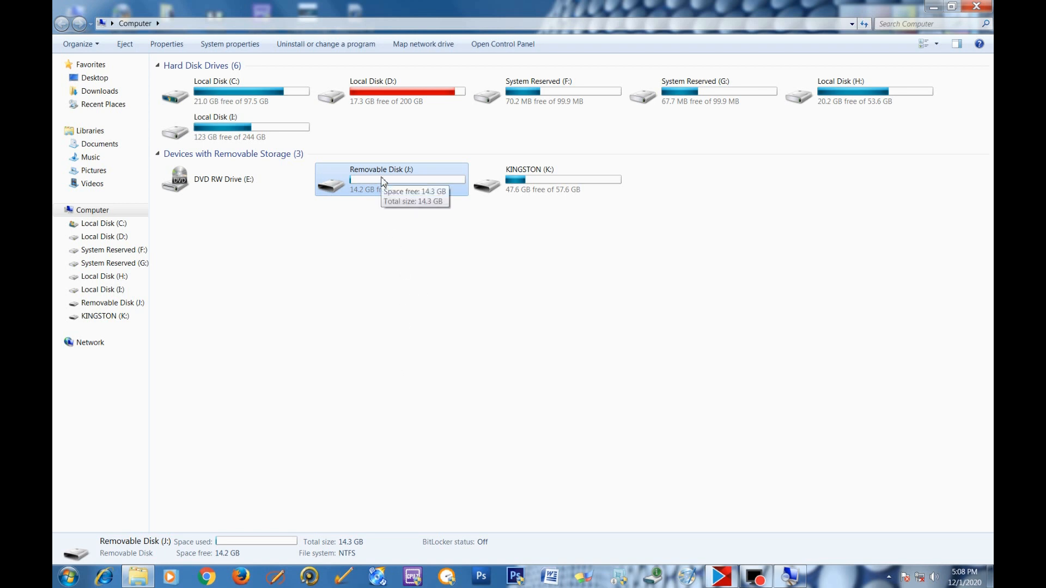
{"action": "mouse_move", "coordinate": [430, 281]}
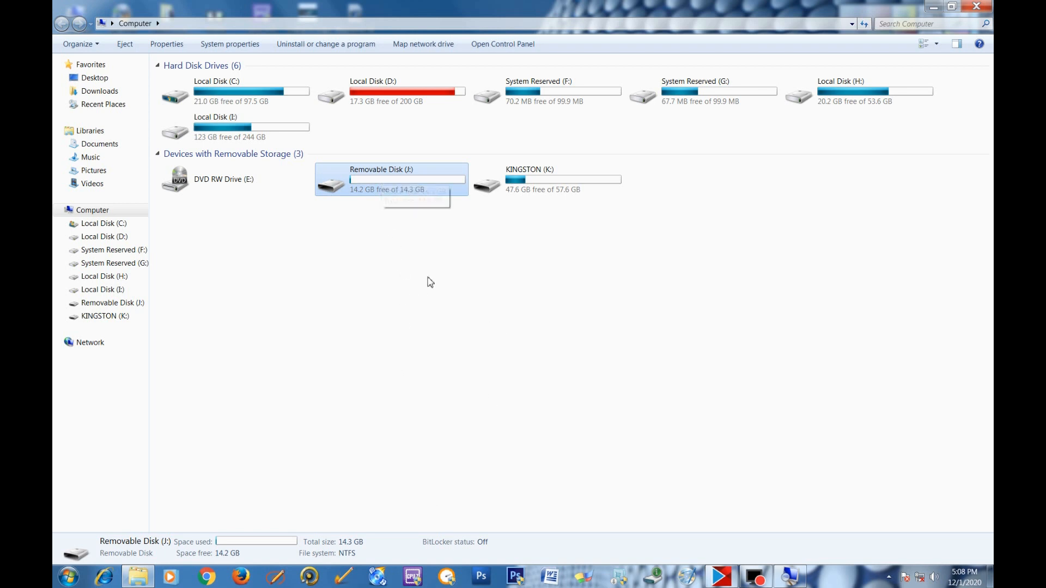
{"action": "mouse_move", "coordinate": [395, 186]}
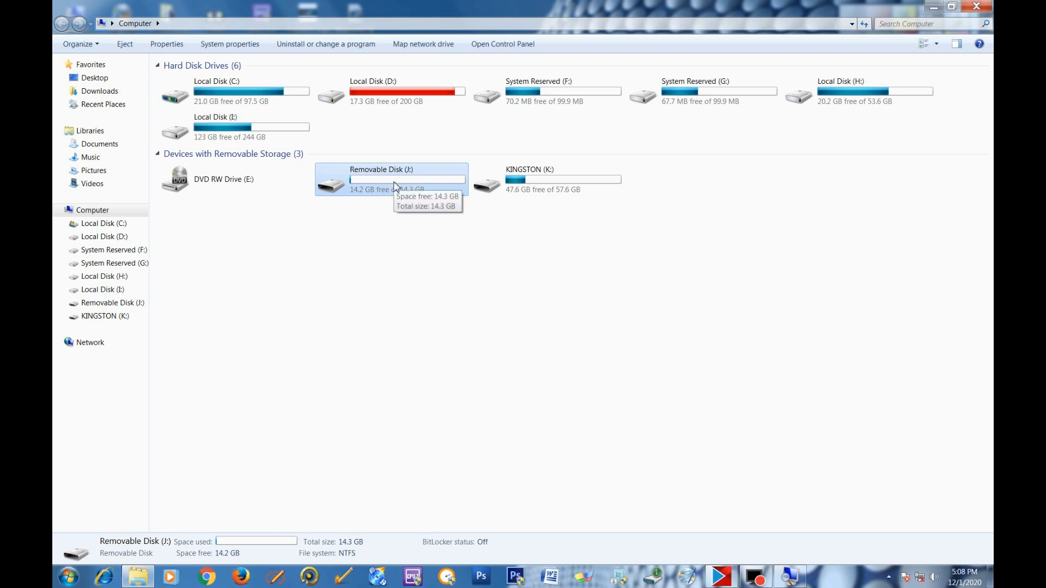
{"action": "mouse_move", "coordinate": [400, 163]}
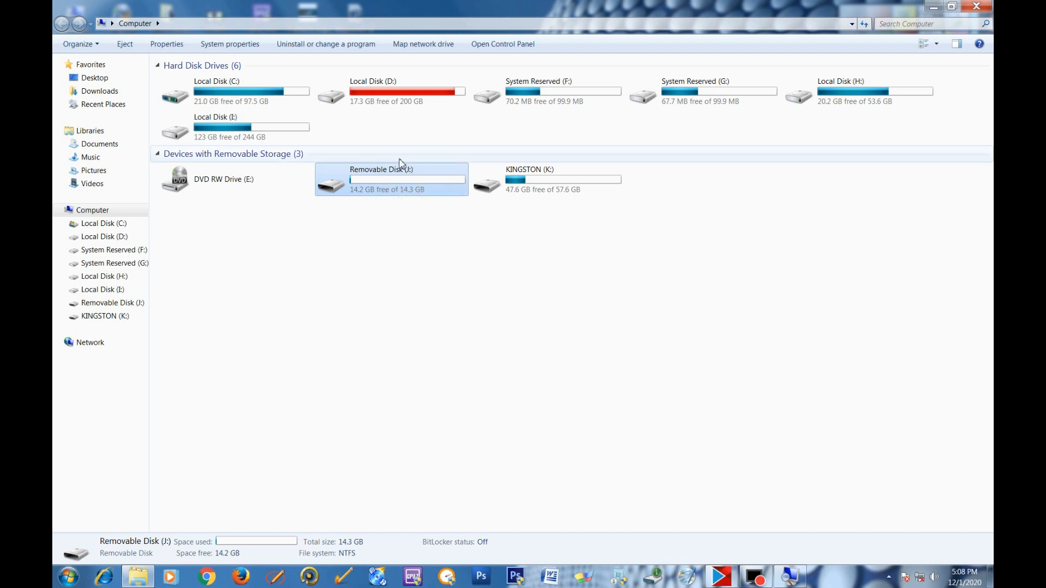
{"action": "mouse_move", "coordinate": [393, 90]}
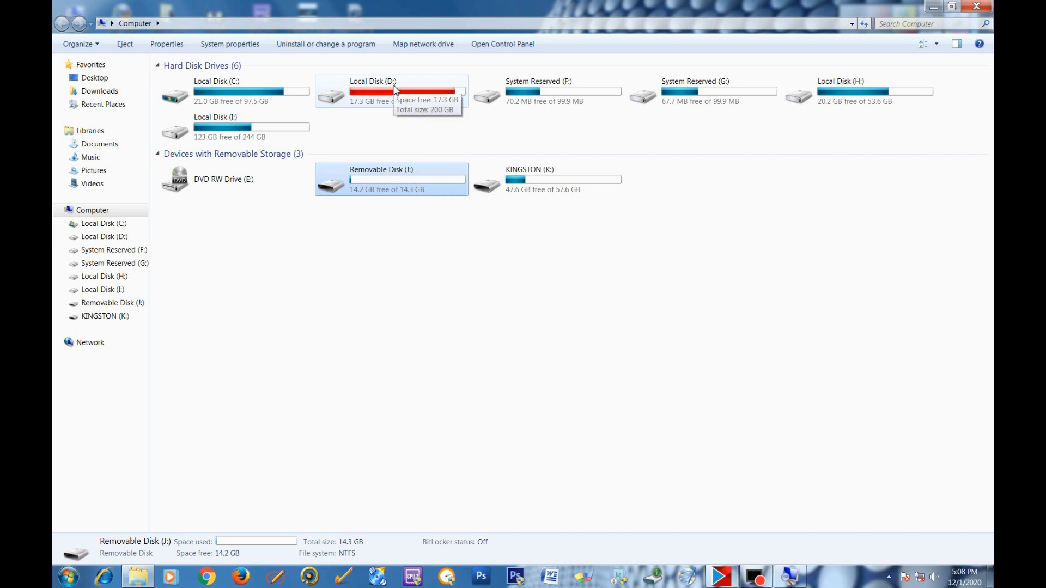
{"action": "mouse_move", "coordinate": [407, 109]}
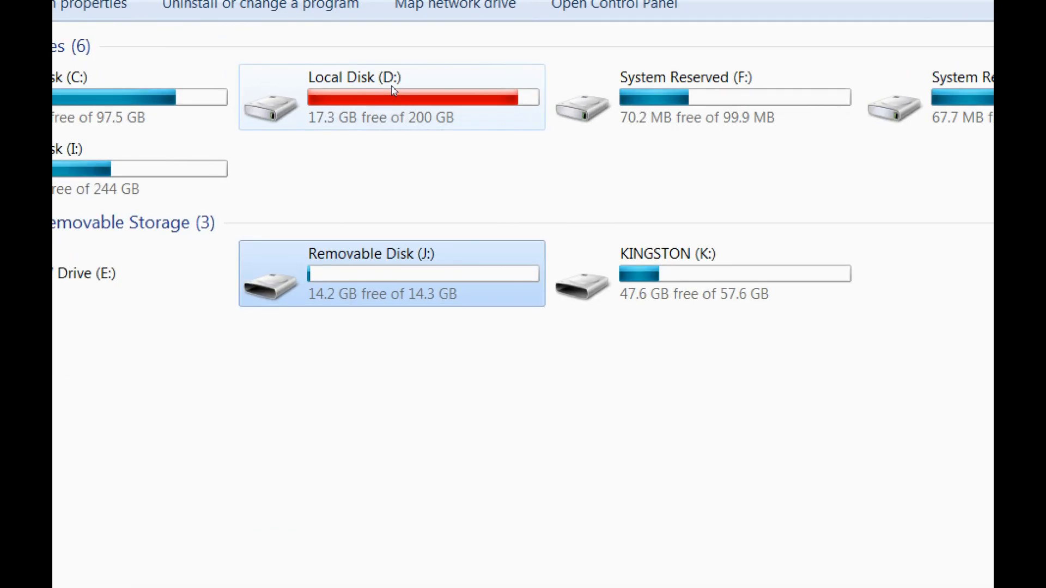
{"action": "left_click", "coordinate": [390, 97]}
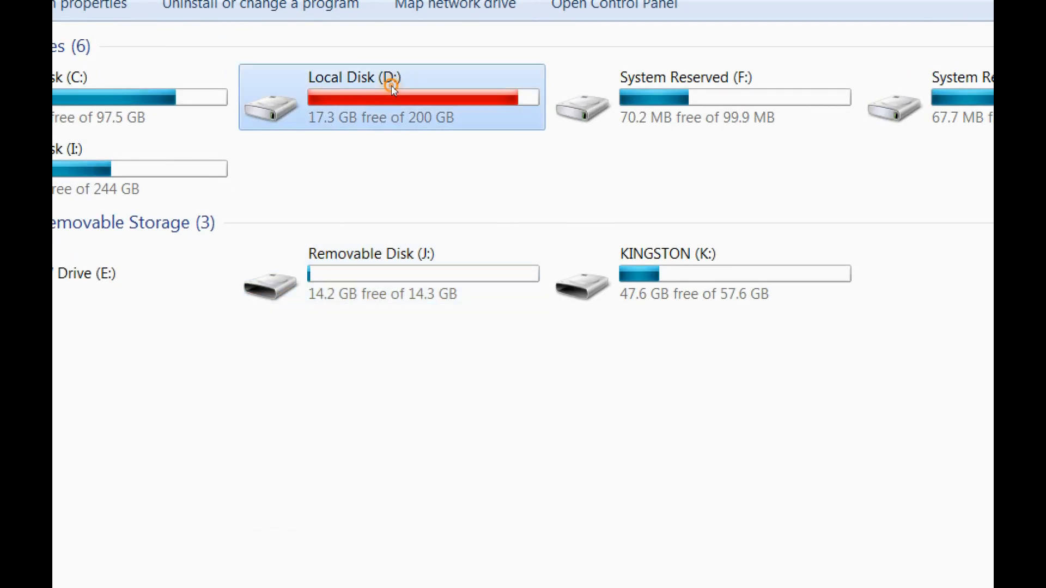
Open Local Disk (D:) and copy the large MP4 video
{"action": "double_click", "coordinate": [390, 96]}
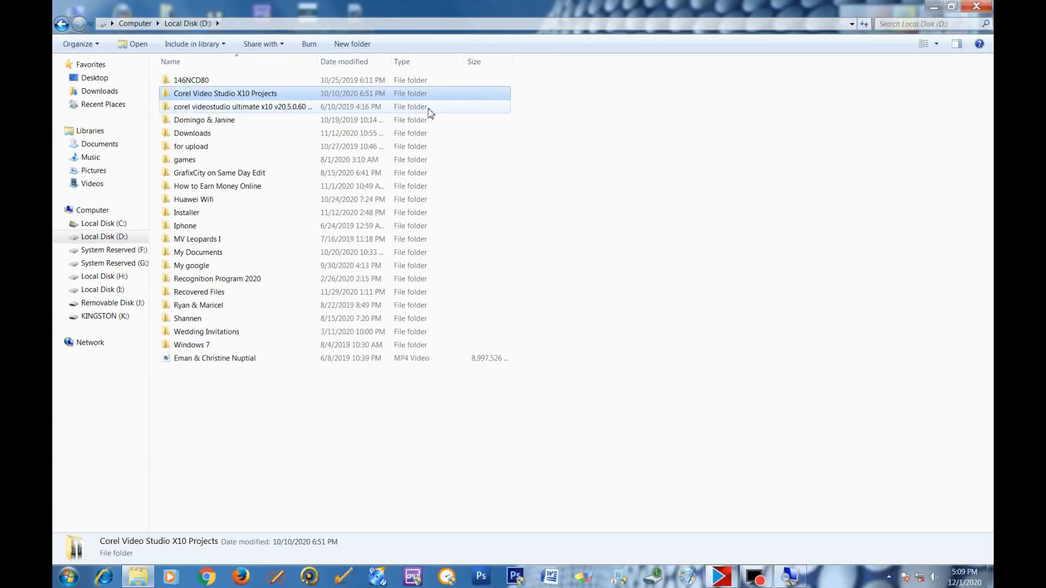
{"action": "mouse_move", "coordinate": [215, 359]}
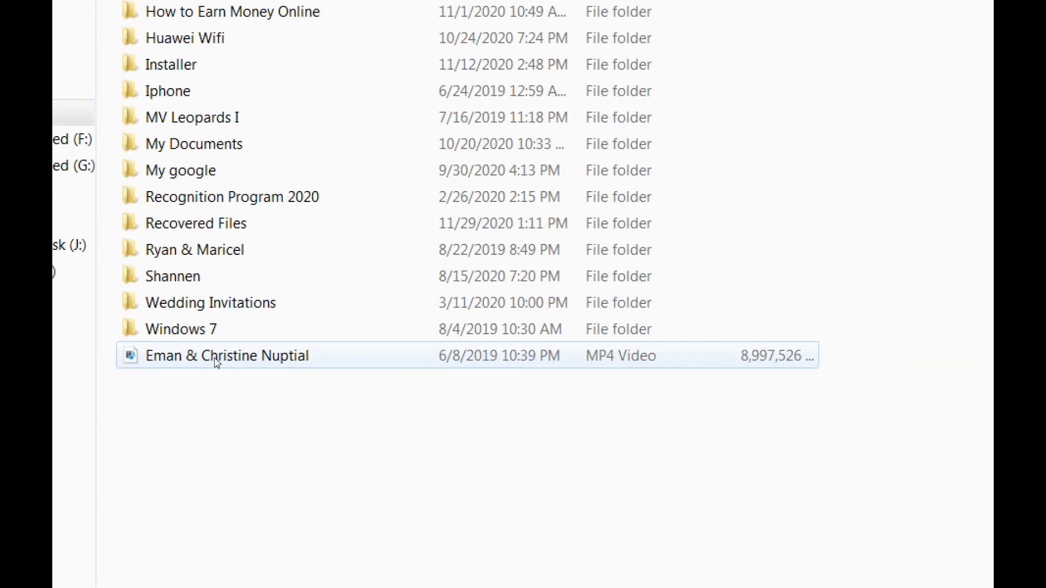
{"action": "right_click", "coordinate": [228, 356]}
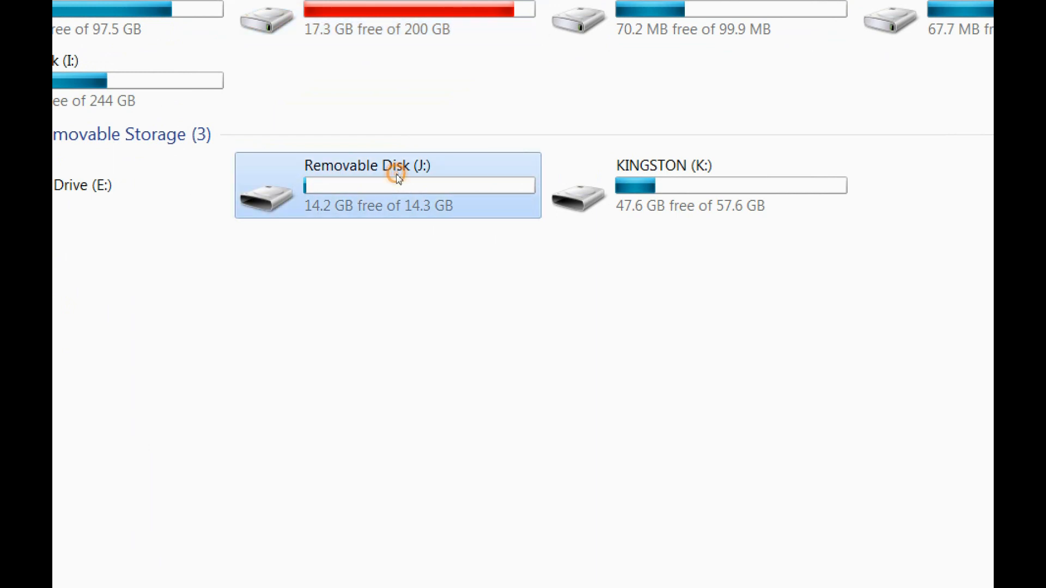
Paste the 8.58 GB video into the empty Removable Disk (J:)
{"action": "double_click", "coordinate": [386, 184]}
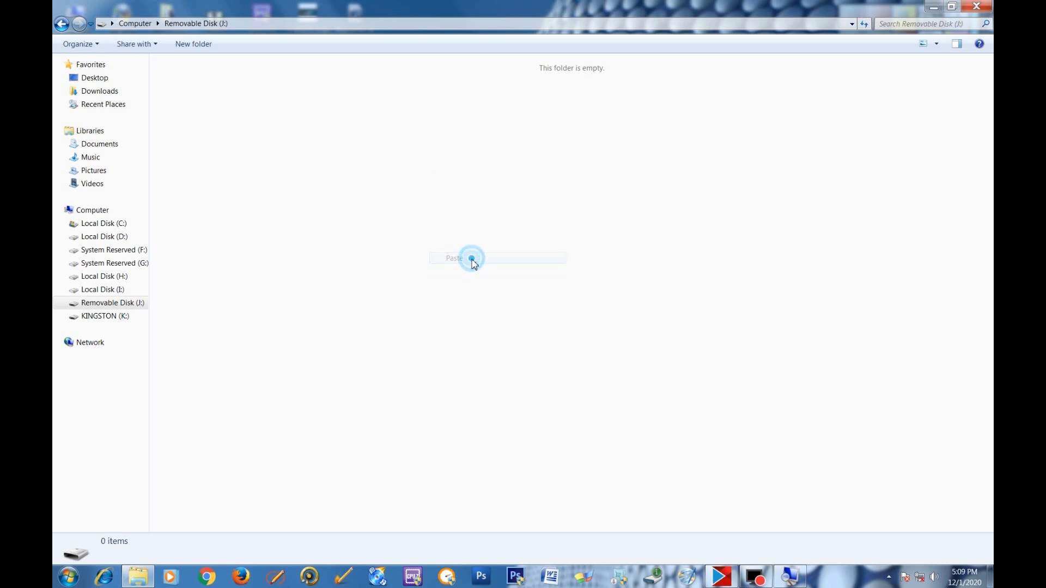
{"action": "left_click", "coordinate": [454, 258]}
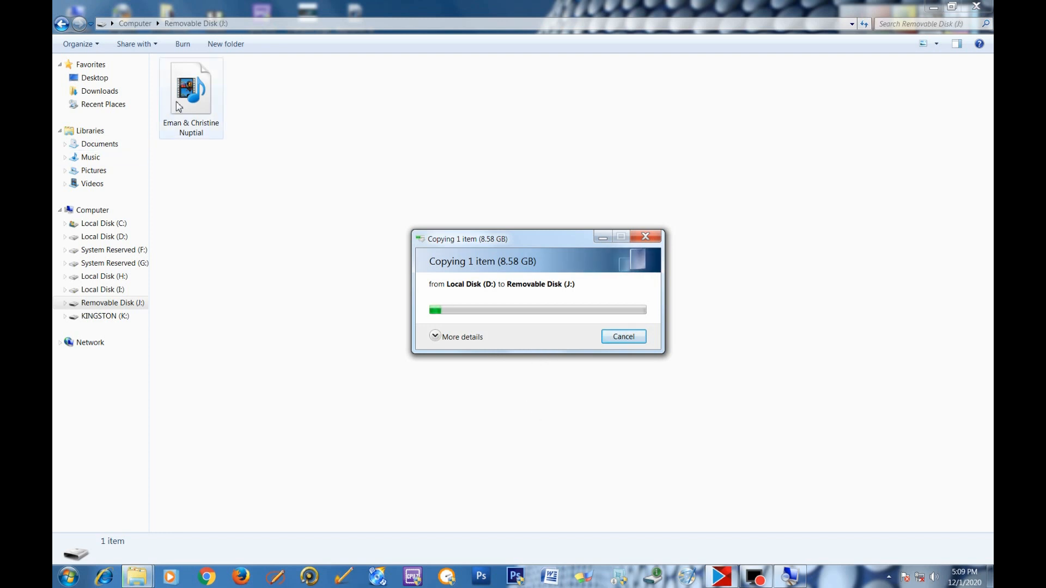
{"action": "mouse_move", "coordinate": [419, 317]}
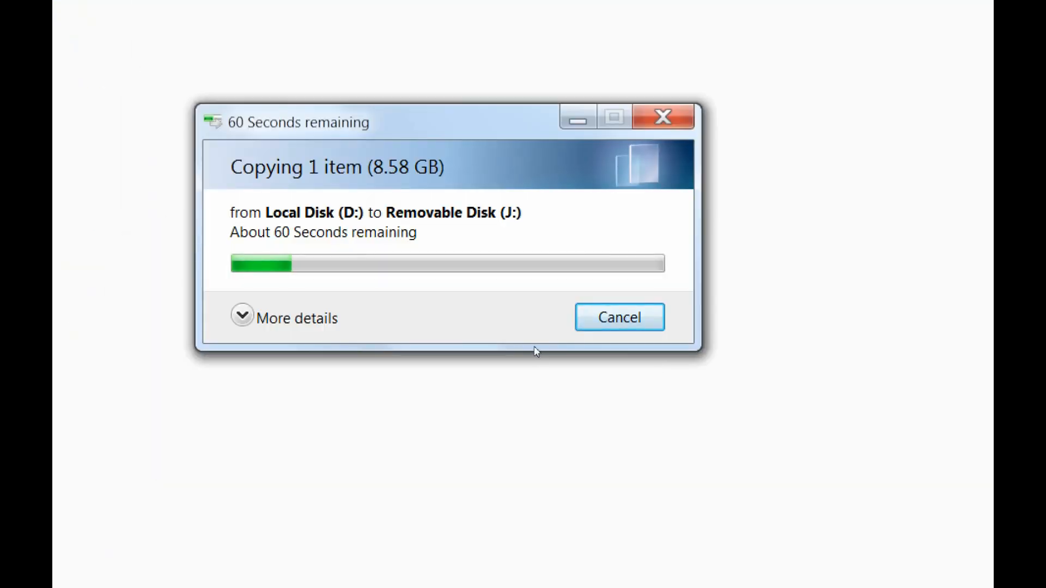
{"action": "mouse_move", "coordinate": [462, 354]}
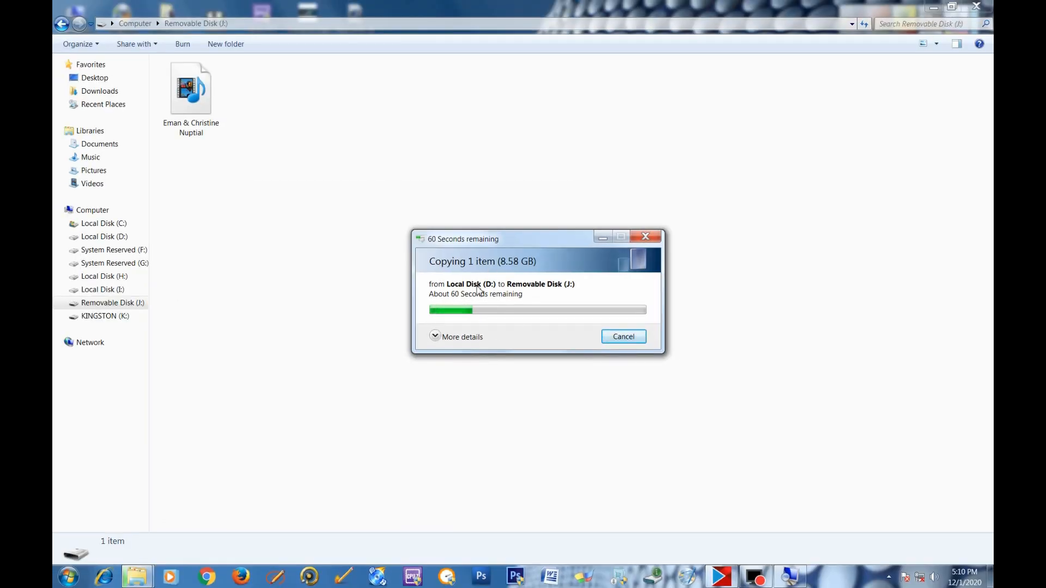
{"action": "mouse_move", "coordinate": [505, 354]}
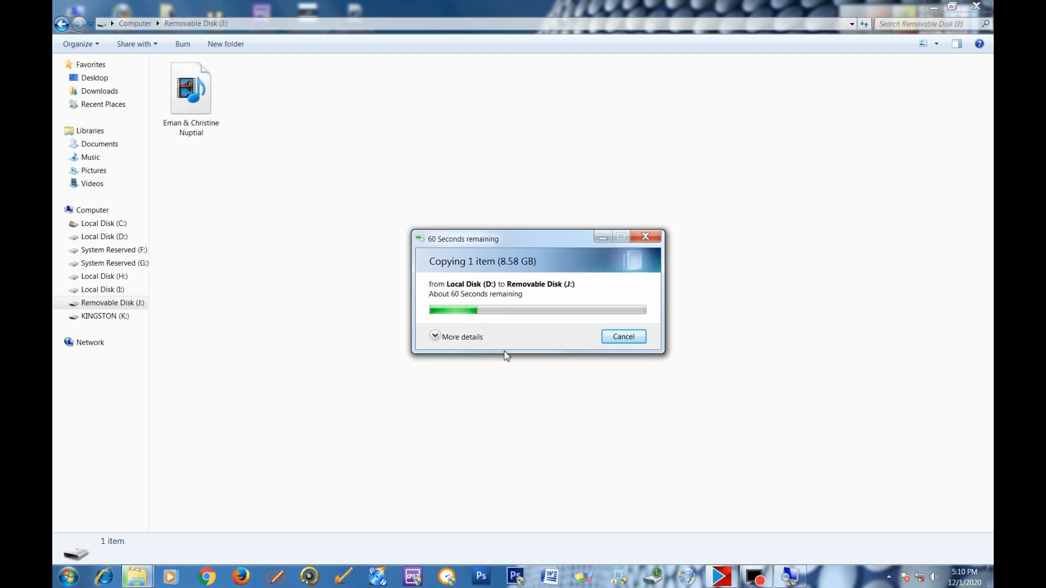